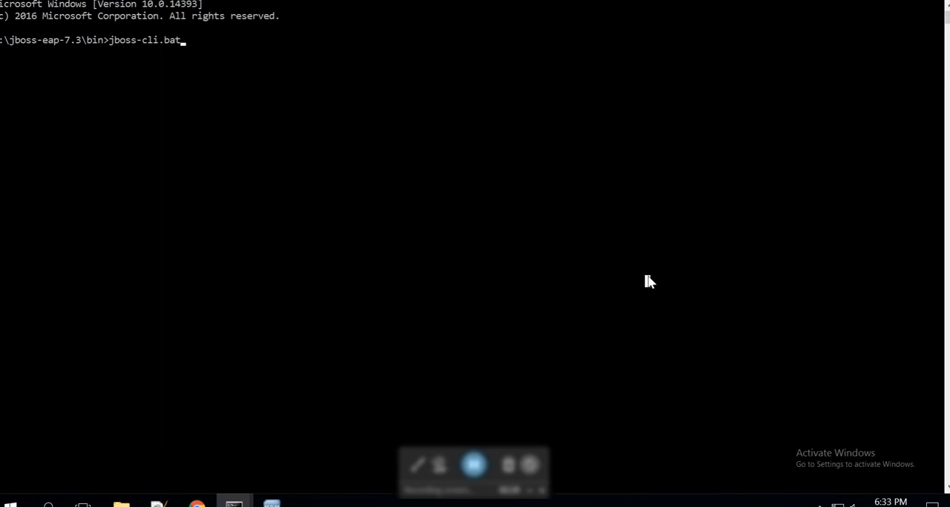
mouse_move(635, 359)
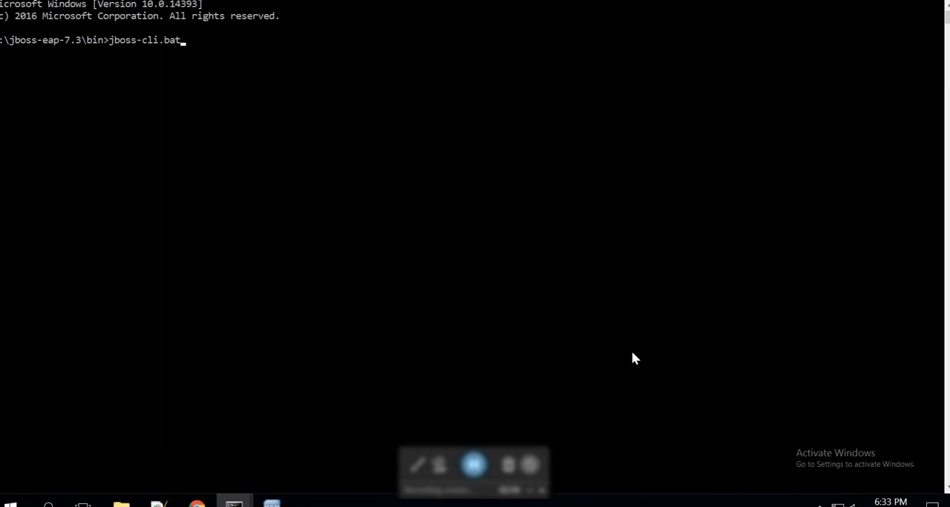
mouse_move(635, 320)
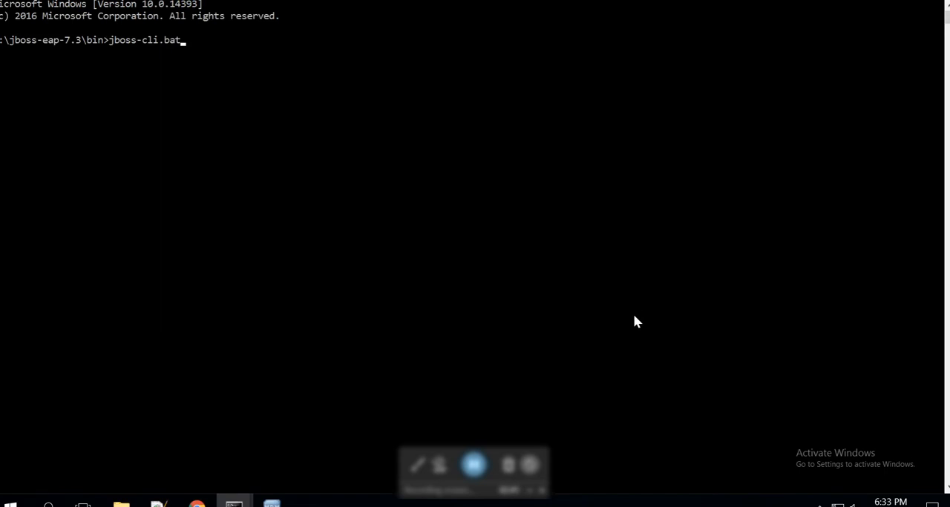
mouse_move(601, 299)
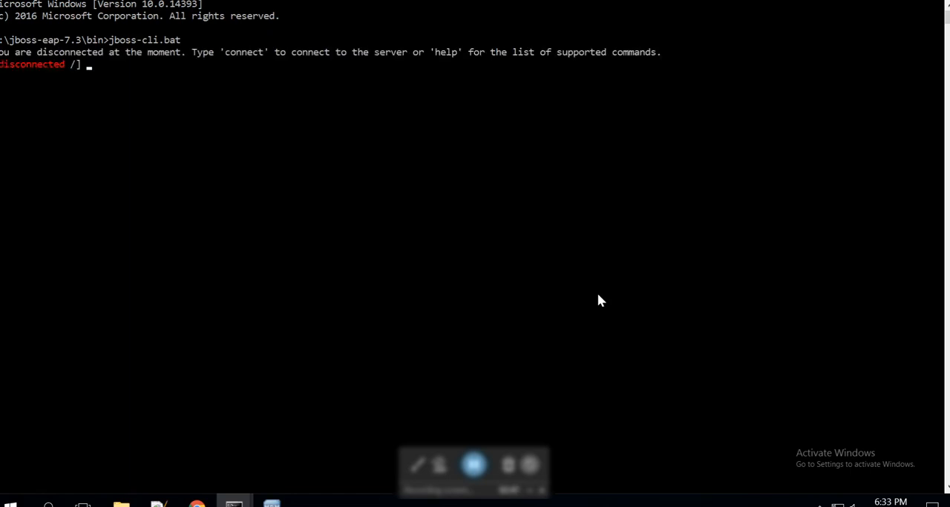
Connect the JBoss CLI to the local standalone server on localhost:9990.
type("co")
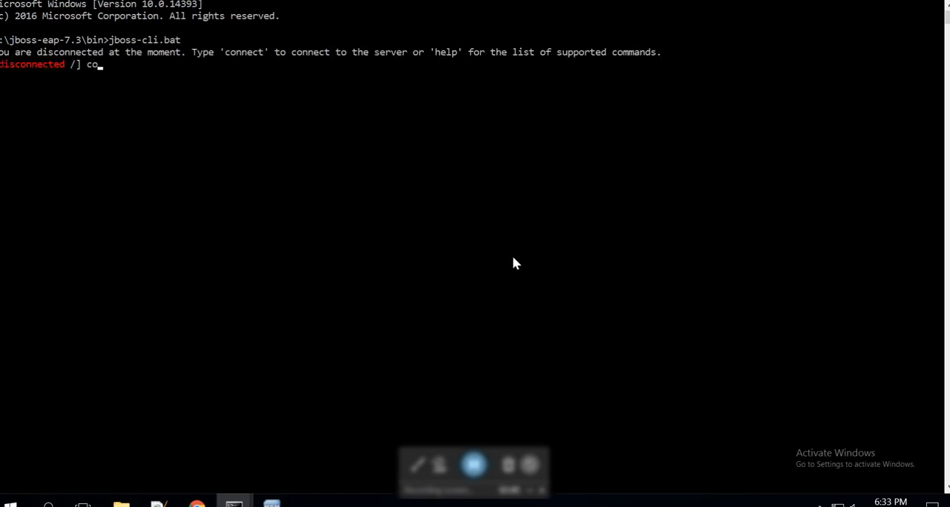
type("nnect")
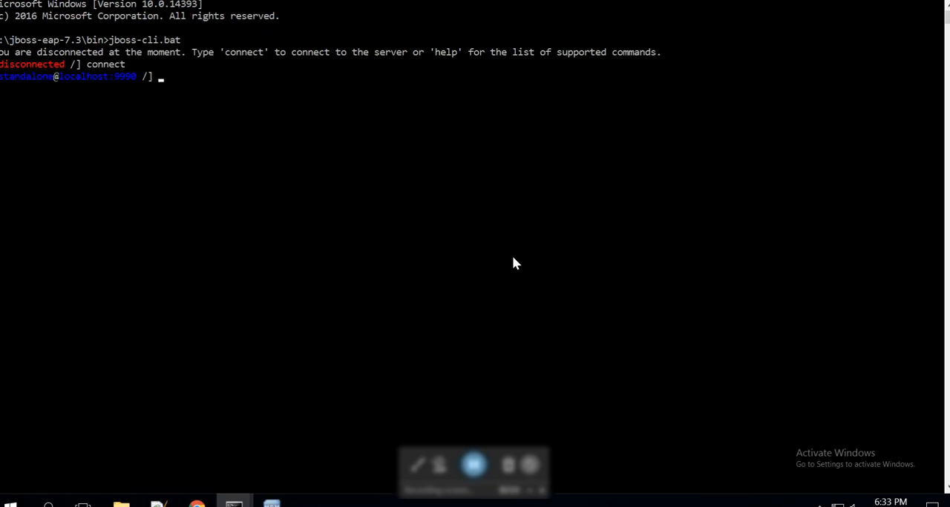
mouse_move(352, 338)
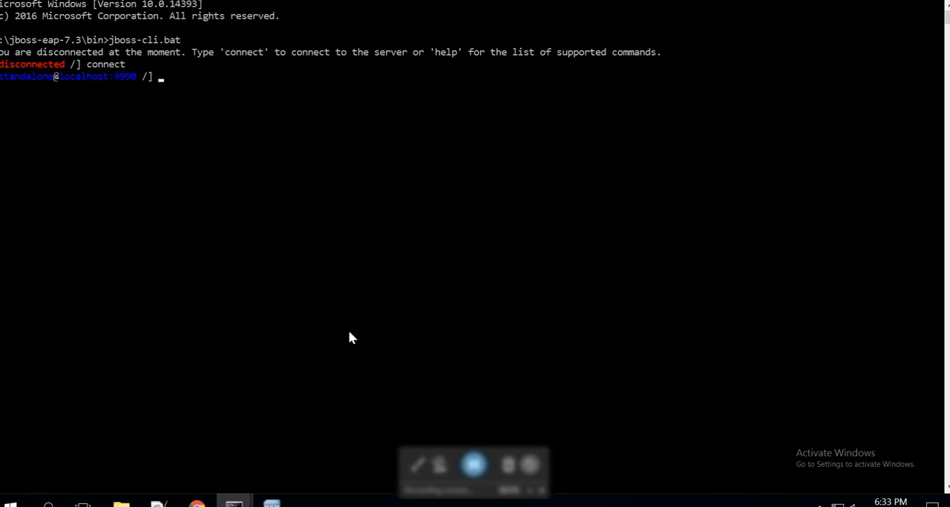
mouse_move(270, 427)
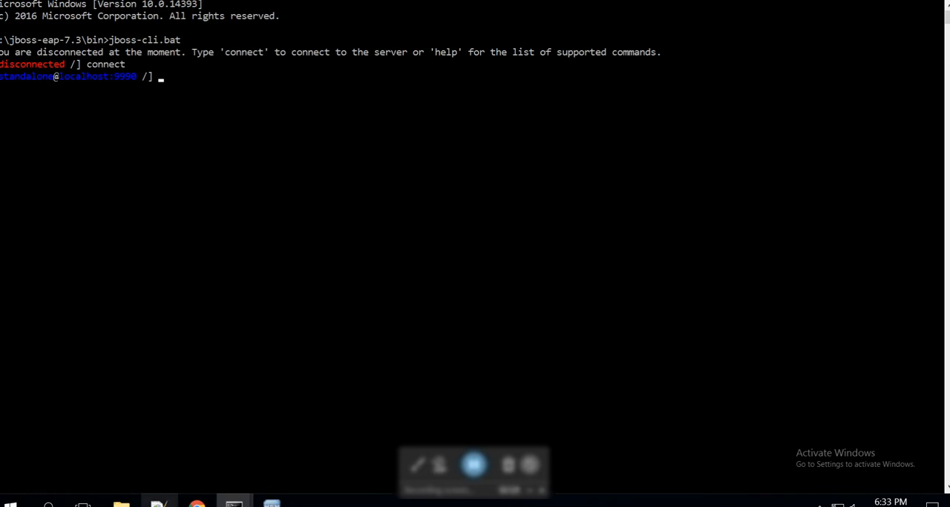
mouse_move(158, 503)
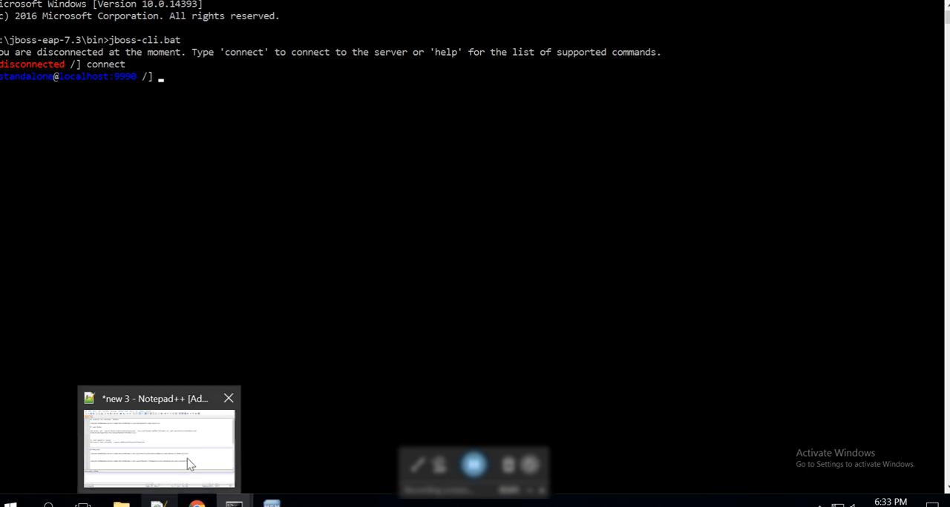
Run the runtime-queue read-resource command from the notes and page to the TestQueue entry.
left_click(157, 448)
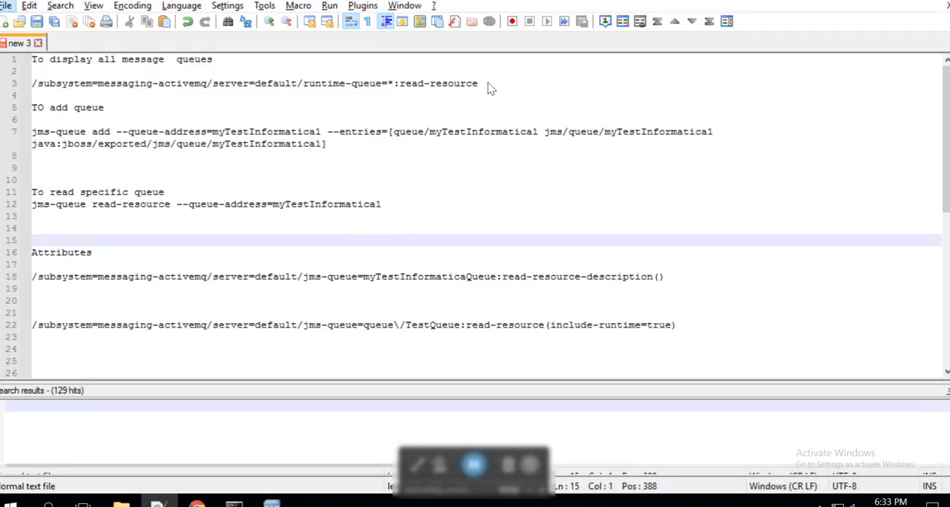
triple_click(222, 83)
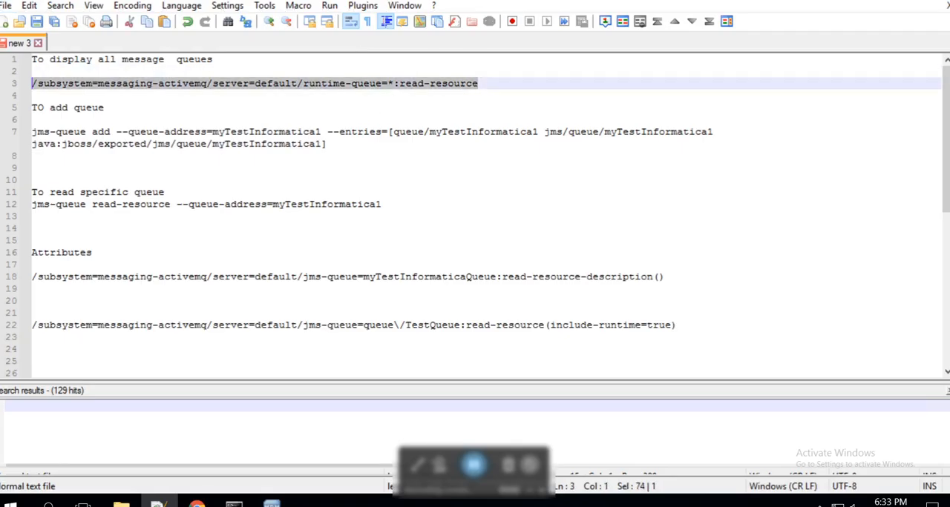
left_click(234, 503)
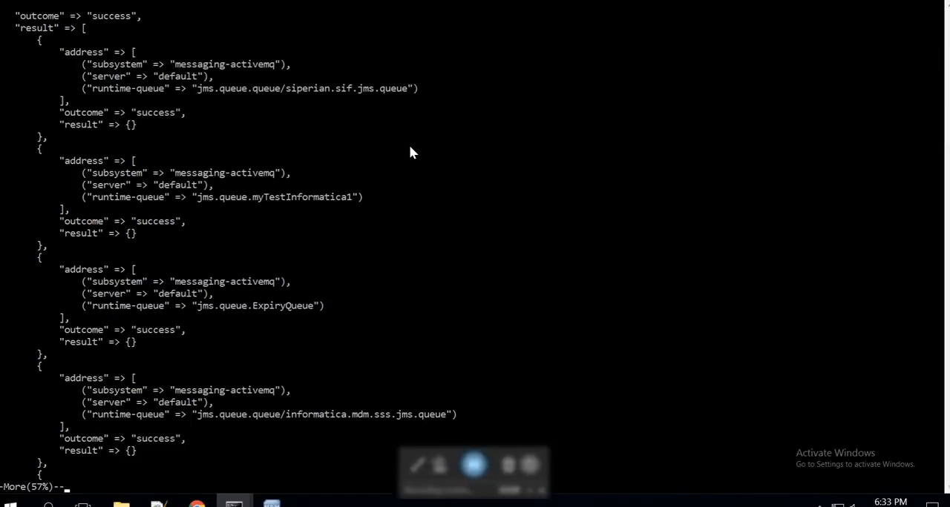
mouse_move(74, 53)
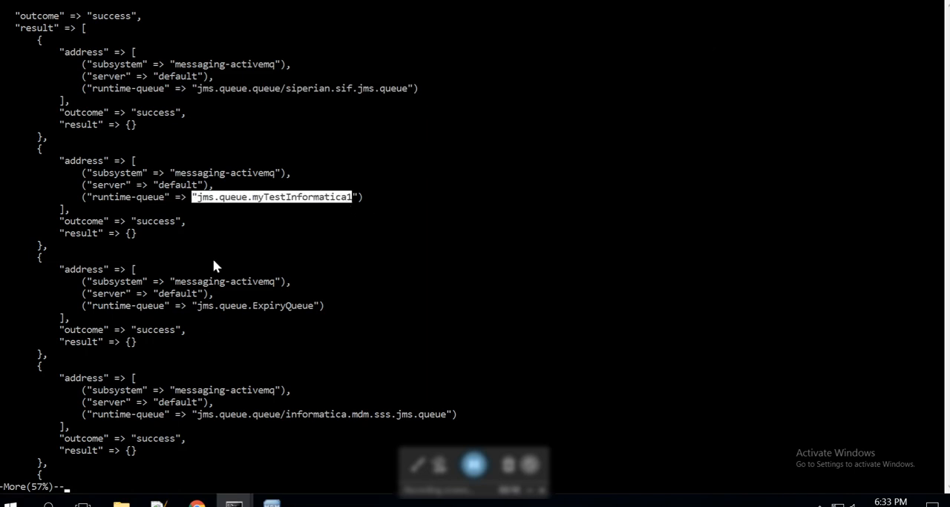
mouse_move(245, 424)
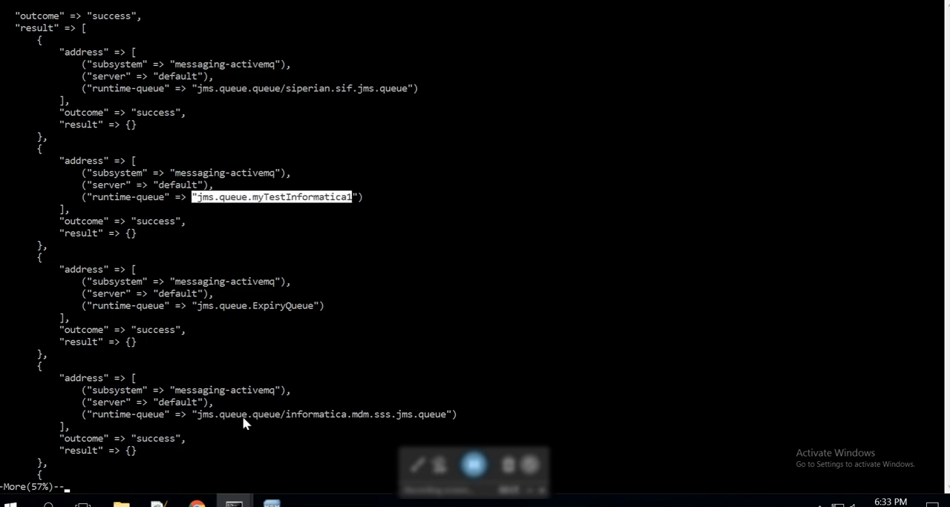
key("space")
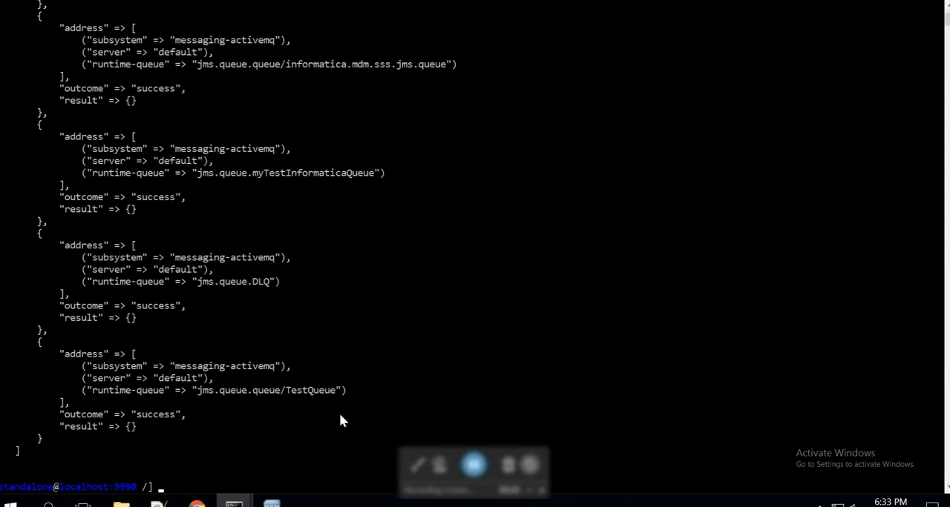
mouse_move(305, 70)
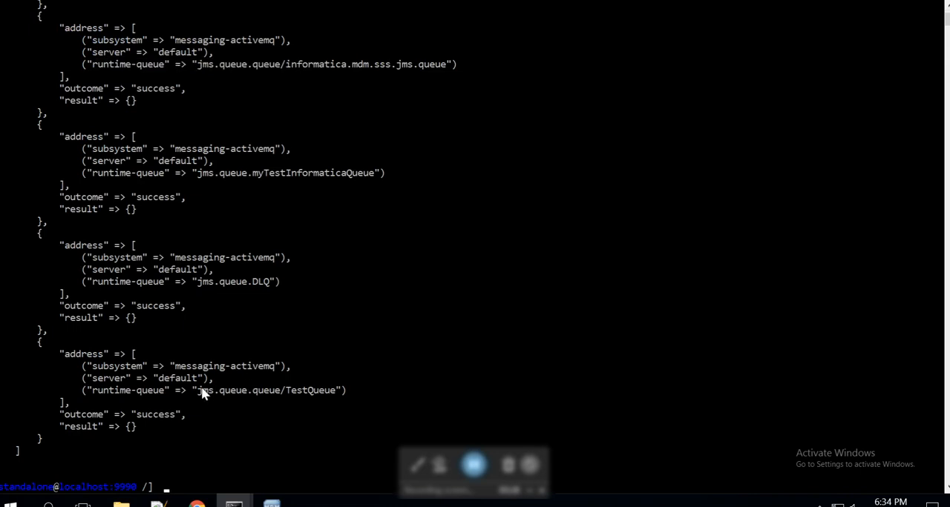
double_click(271, 390)
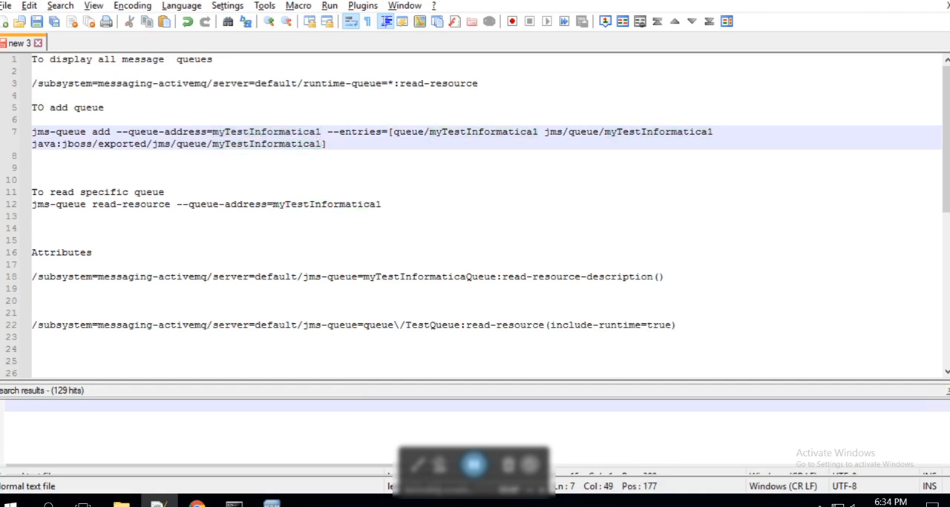
Change the queue address to myTestInformaticaNew and mark the first entry name for the same change.
key("Backspace")
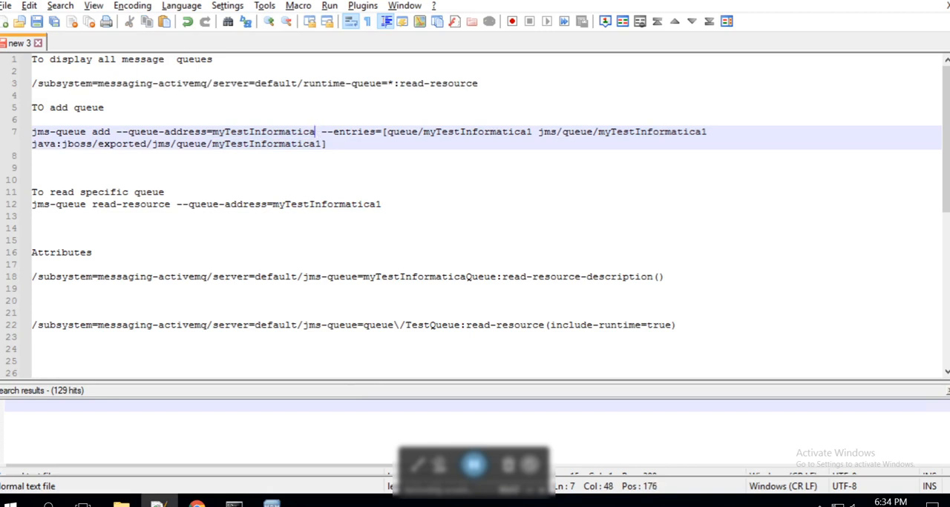
type("New")
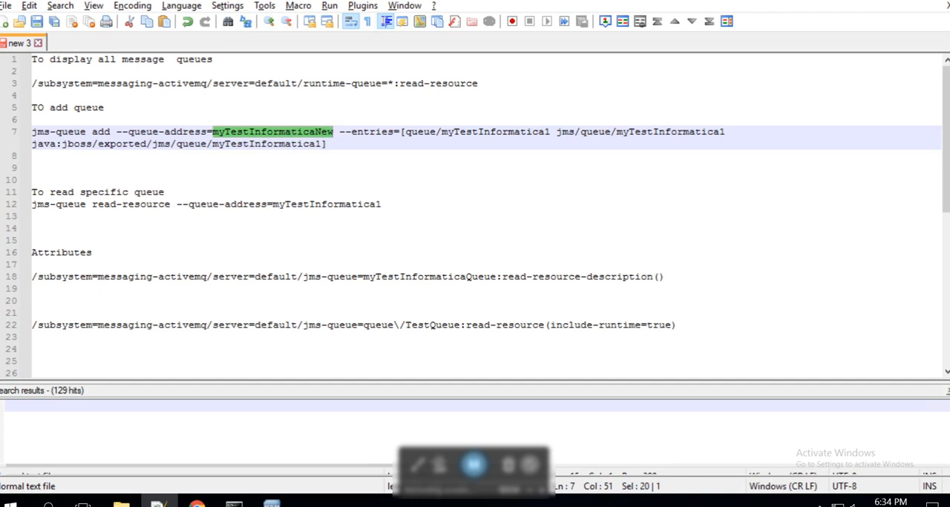
double_click(495, 132)
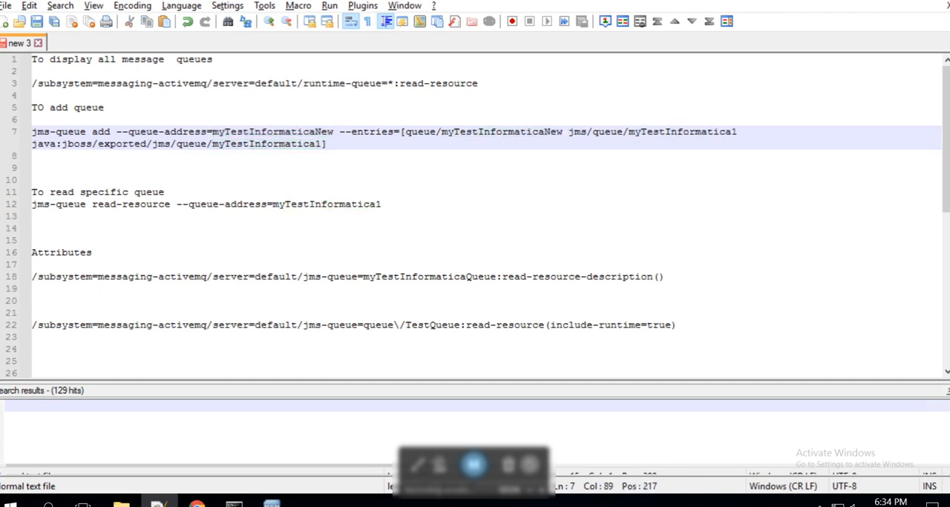
double_click(265, 144)
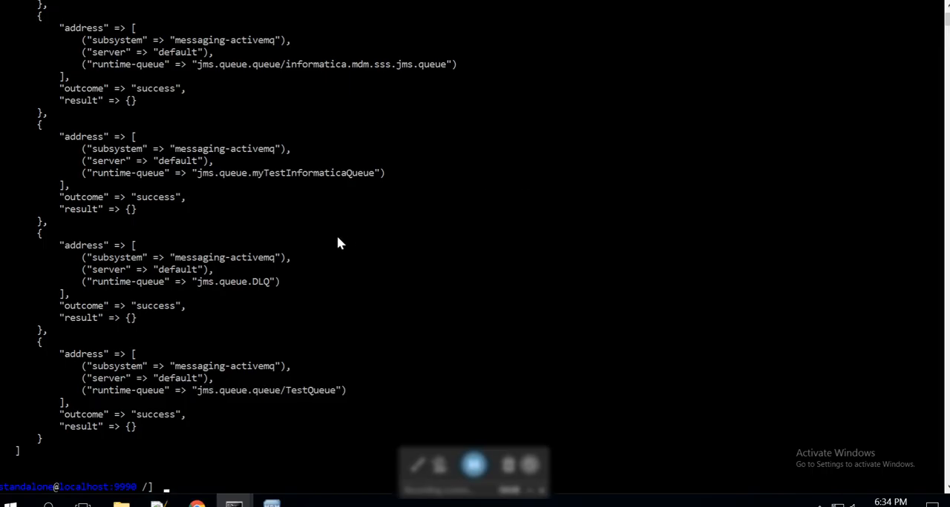
Complete the command text ending with jms.queue.queue/TestQueue").
type("jms.queue.queue/TestQueue\")")
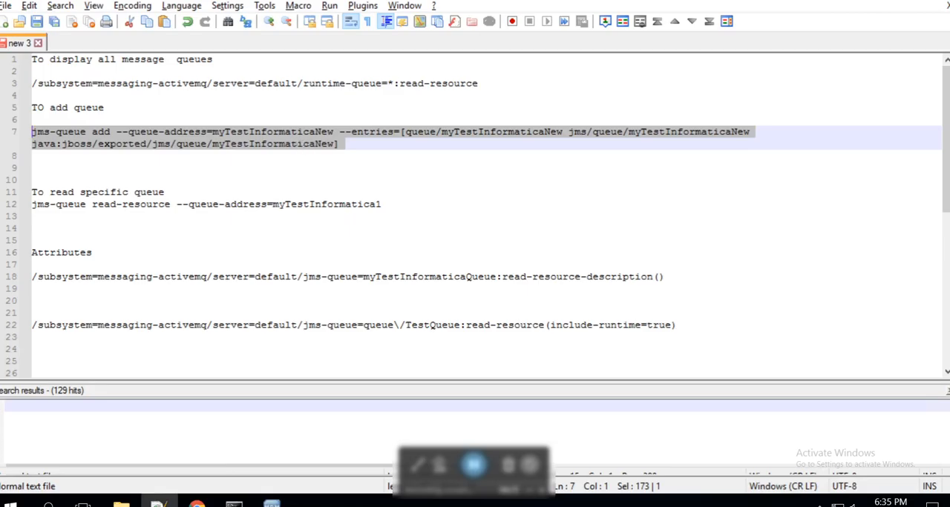
Adjust the queue name in the read-queue command before running the add and read commands in the CLI.
double_click(273, 132)
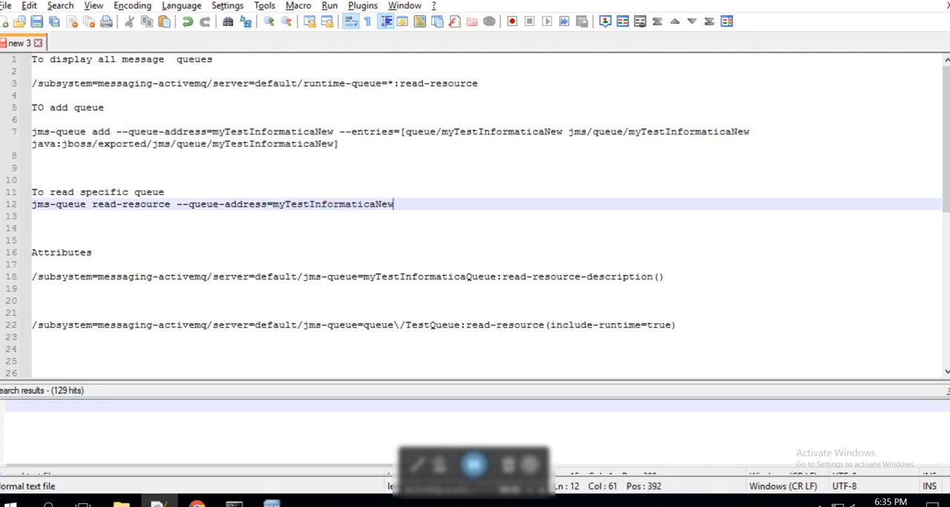
type("12")
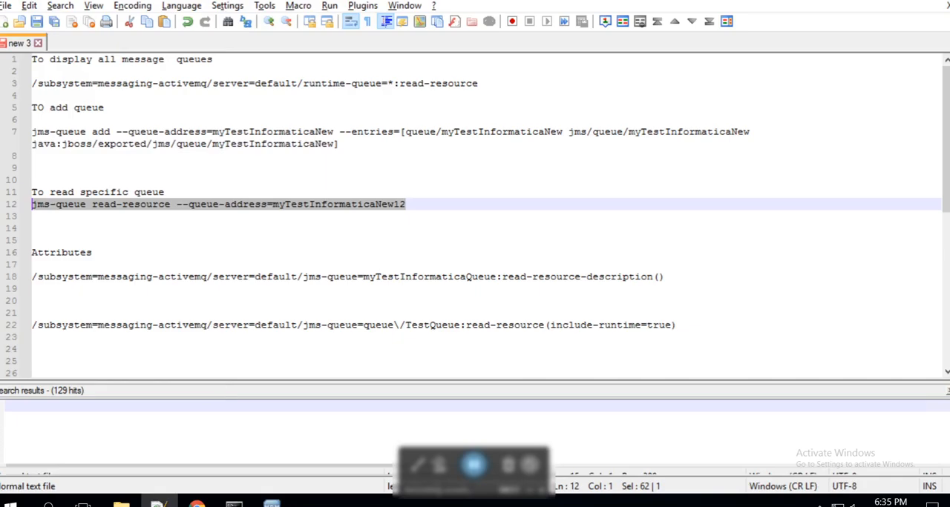
type("\\")
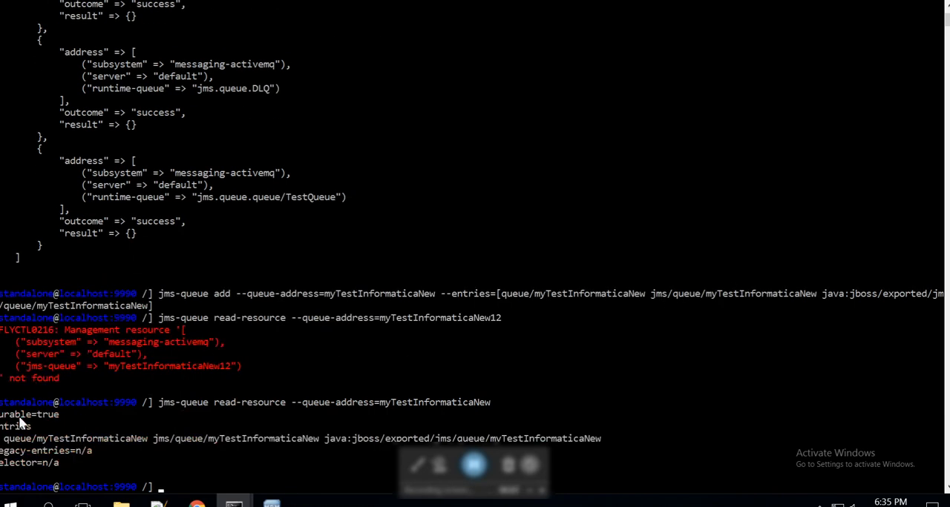
mouse_move(68, 444)
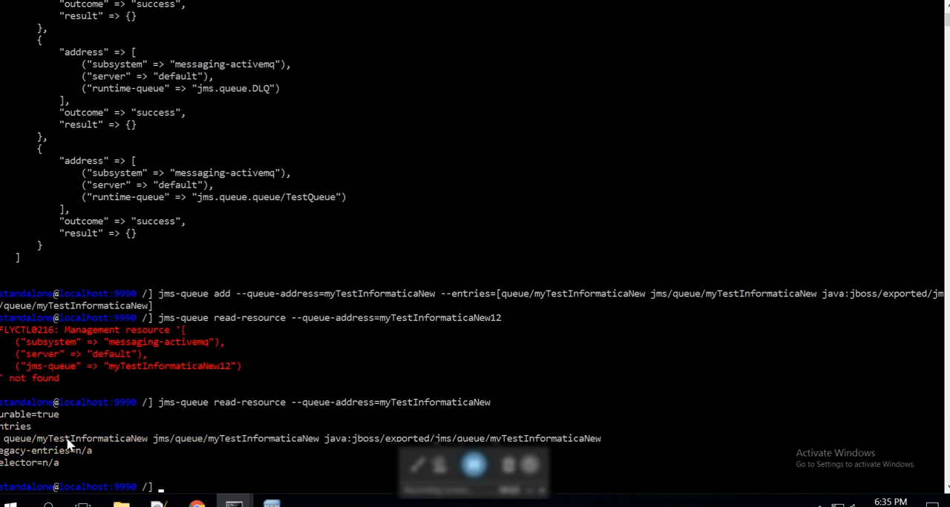
mouse_move(118, 457)
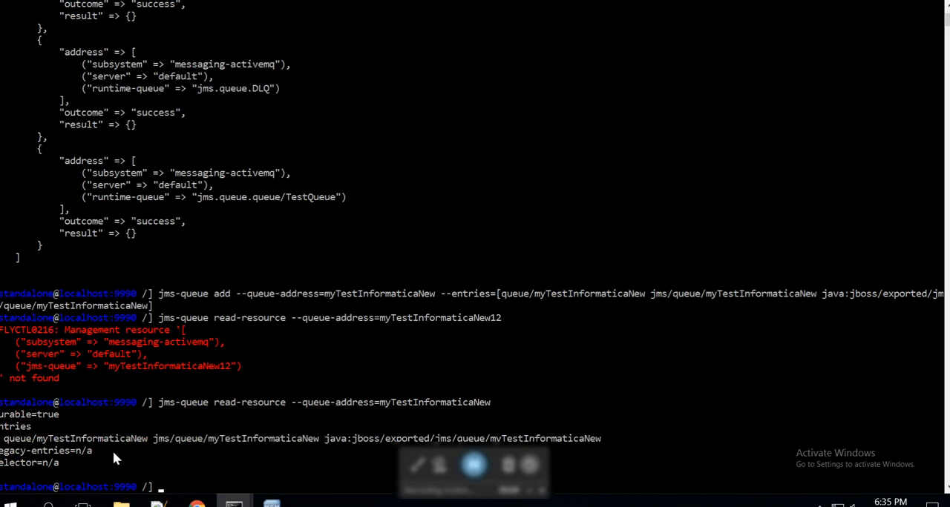
mouse_move(134, 457)
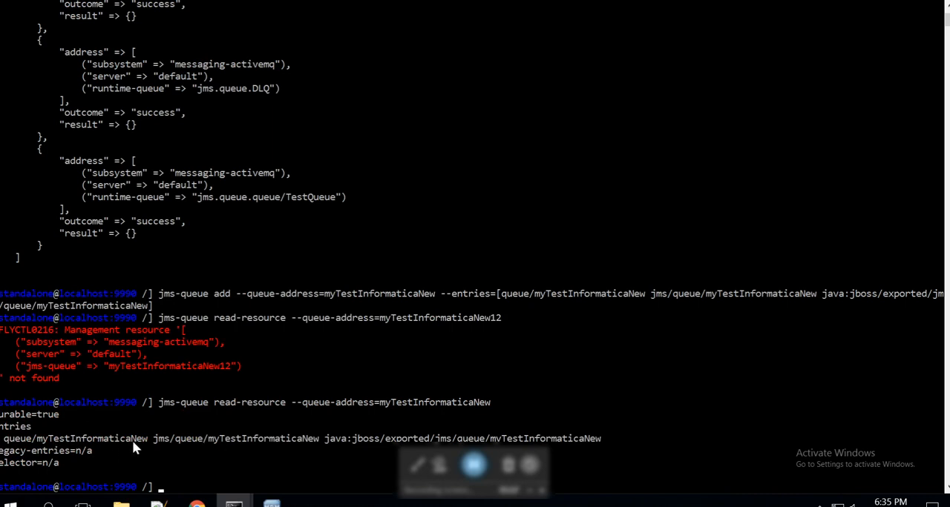
mouse_move(294, 434)
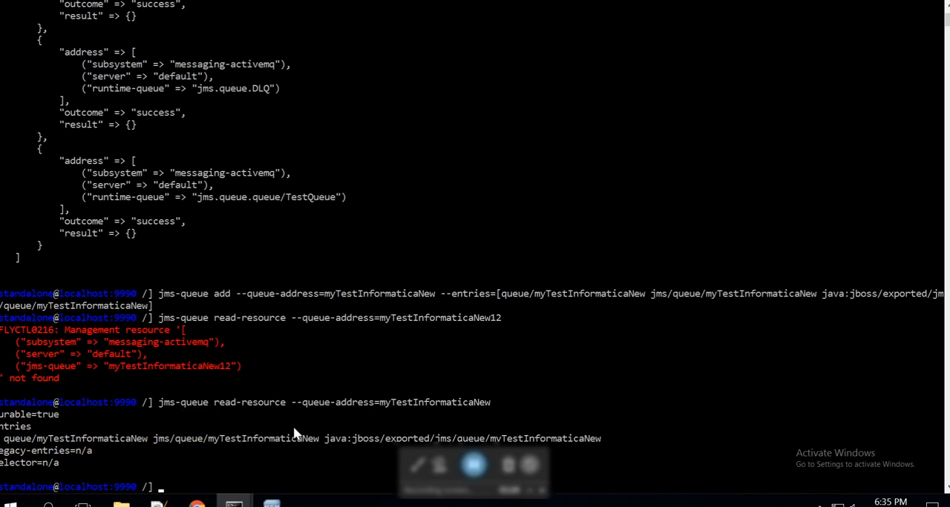
mouse_move(301, 234)
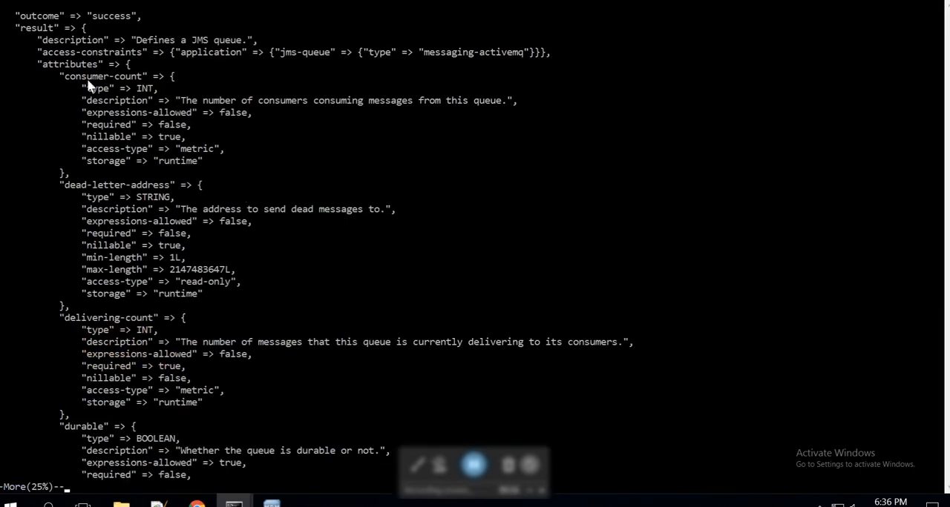
Highlight the consumer-count attribute and scroll through the remaining attribute descriptions.
double_click(104, 76)
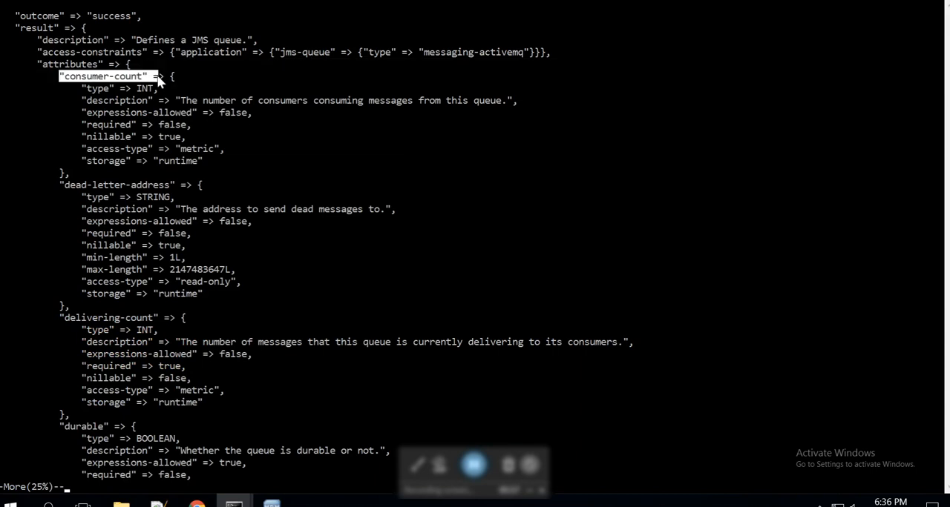
mouse_move(181, 107)
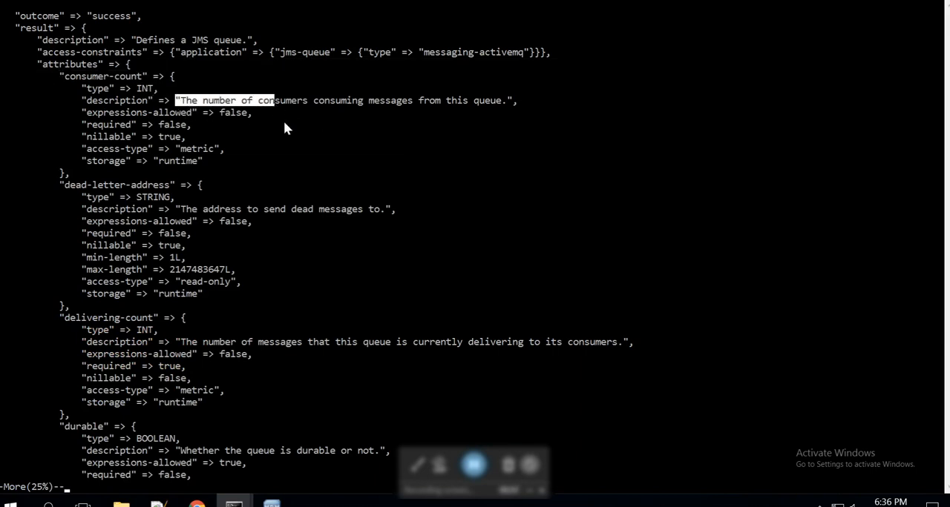
mouse_move(148, 258)
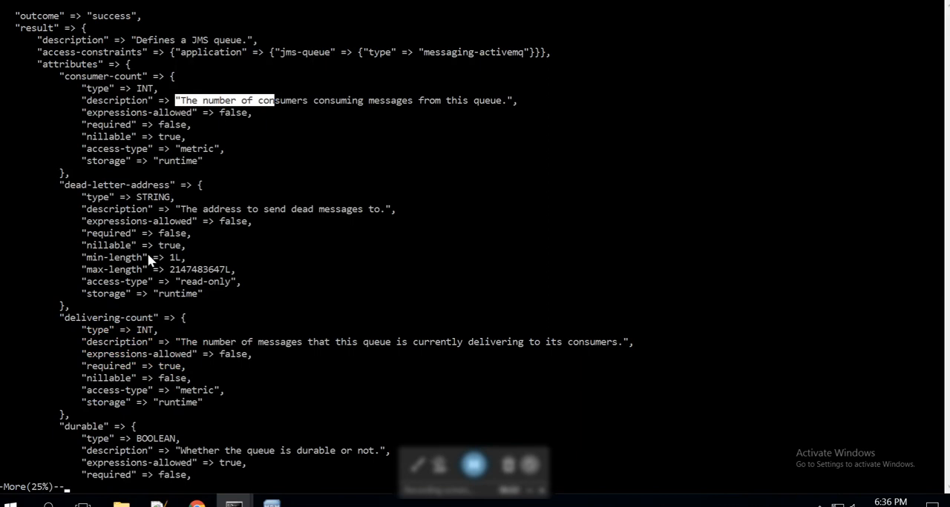
scroll("down", 3)
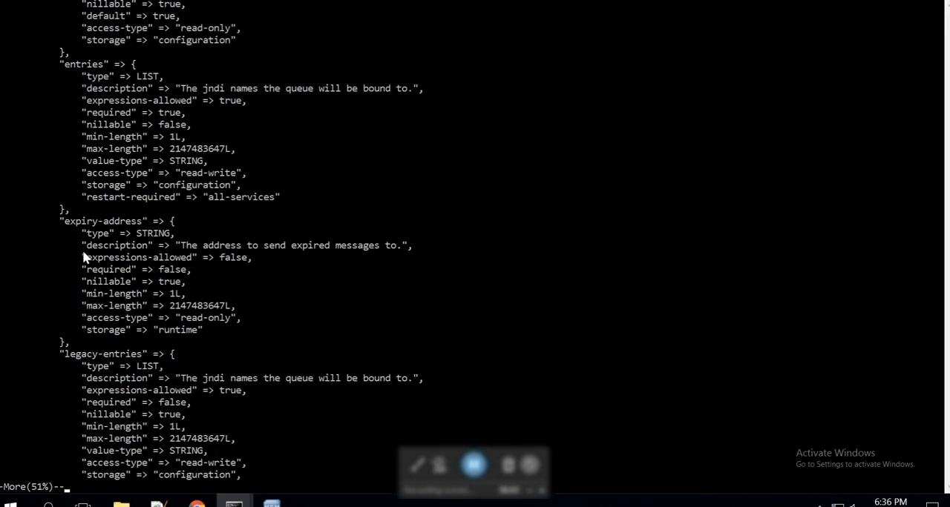
mouse_move(103, 306)
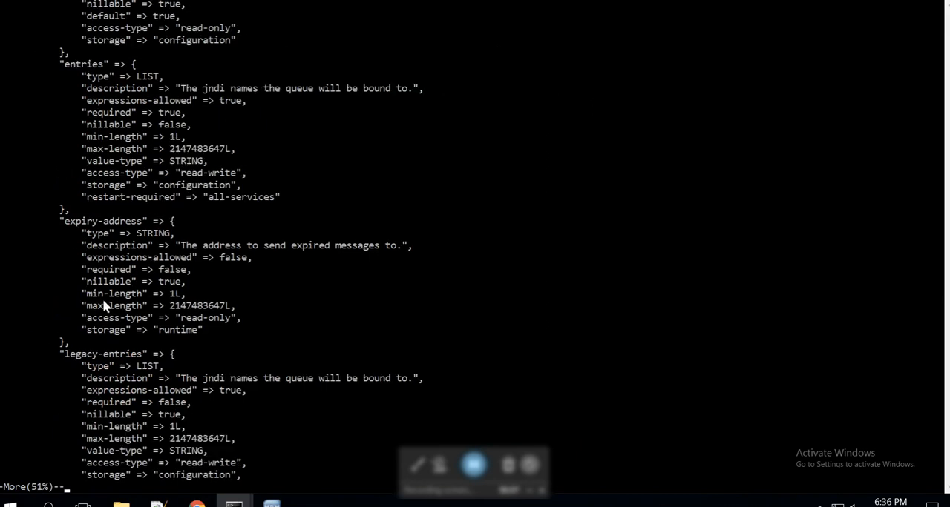
scroll("down", 3)
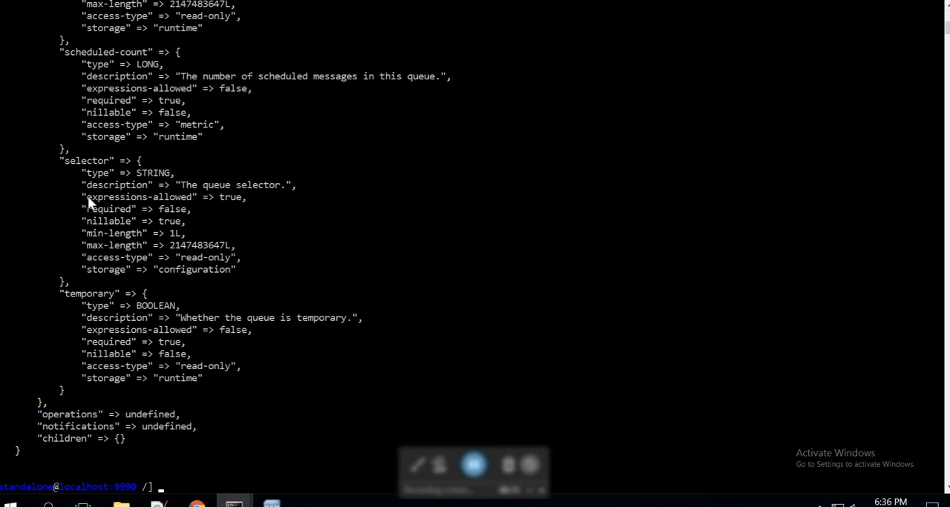
mouse_move(133, 76)
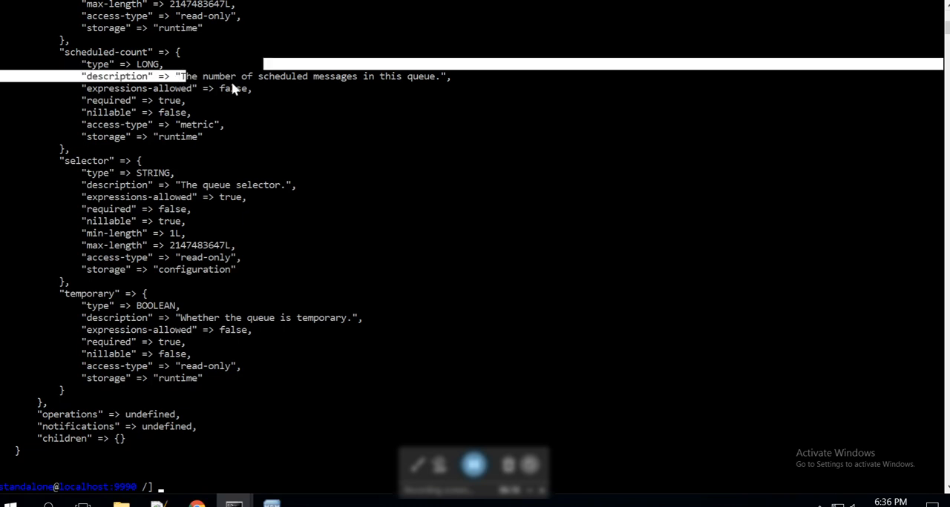
mouse_move(138, 104)
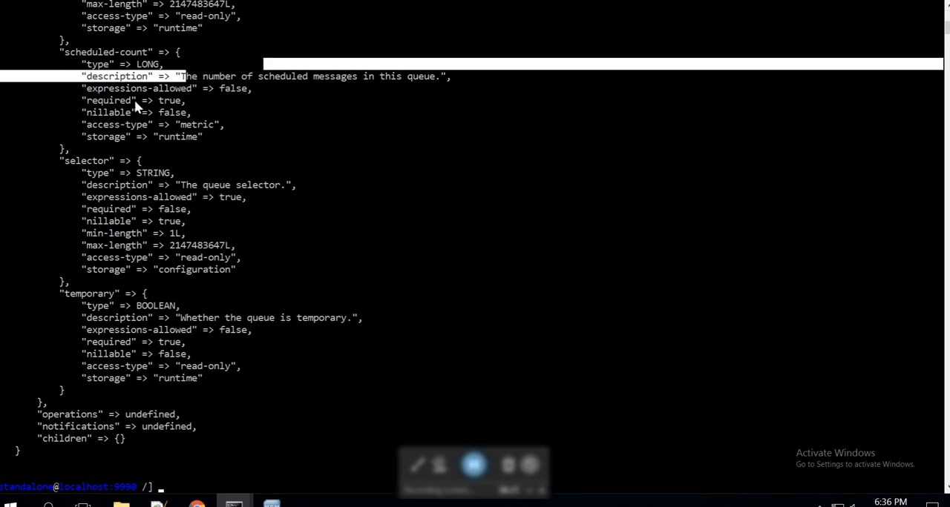
mouse_move(199, 202)
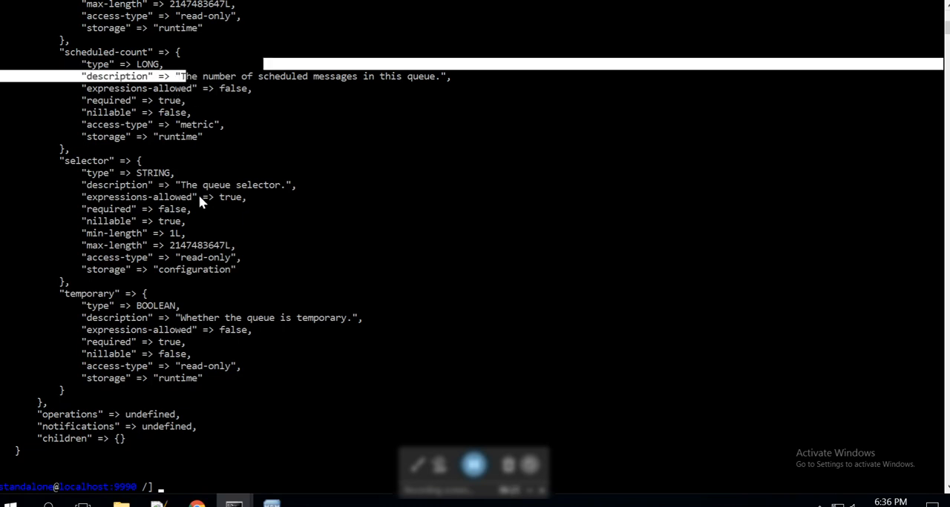
mouse_move(259, 427)
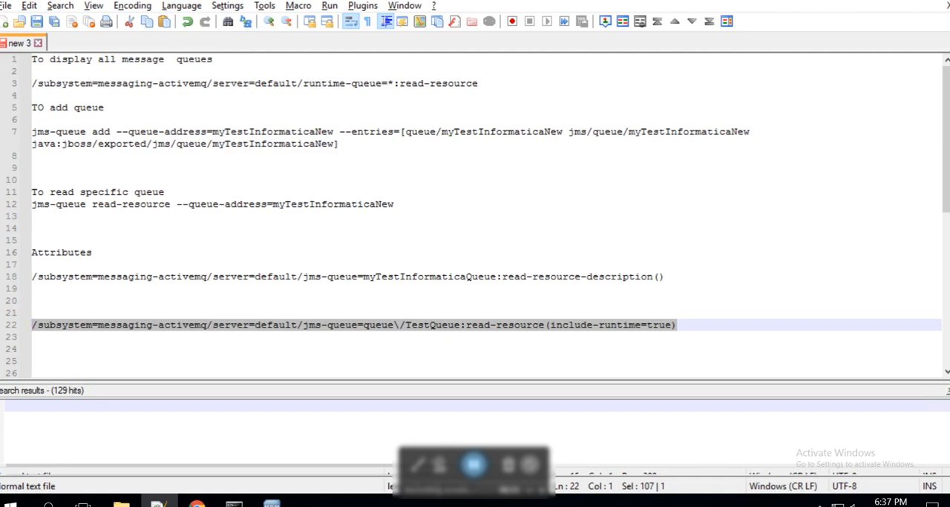
mouse_move(246, 333)
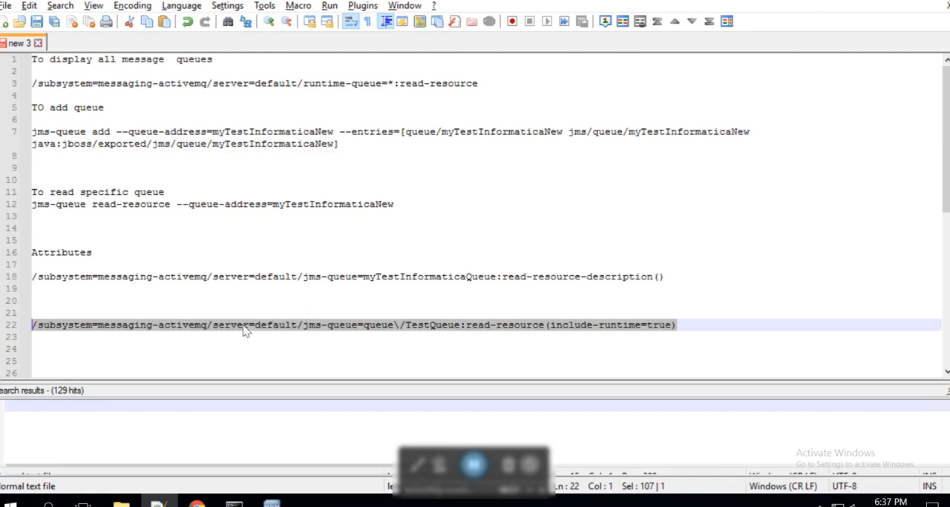
mouse_move(412, 332)
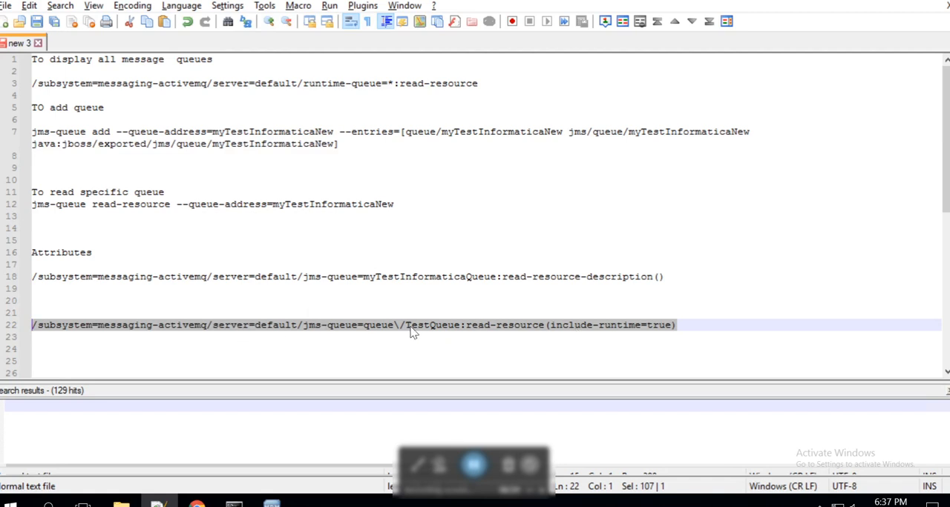
Select the TestQueue read-resource(include-runtime=true) command on line 22 for copying.
double_click(442, 327)
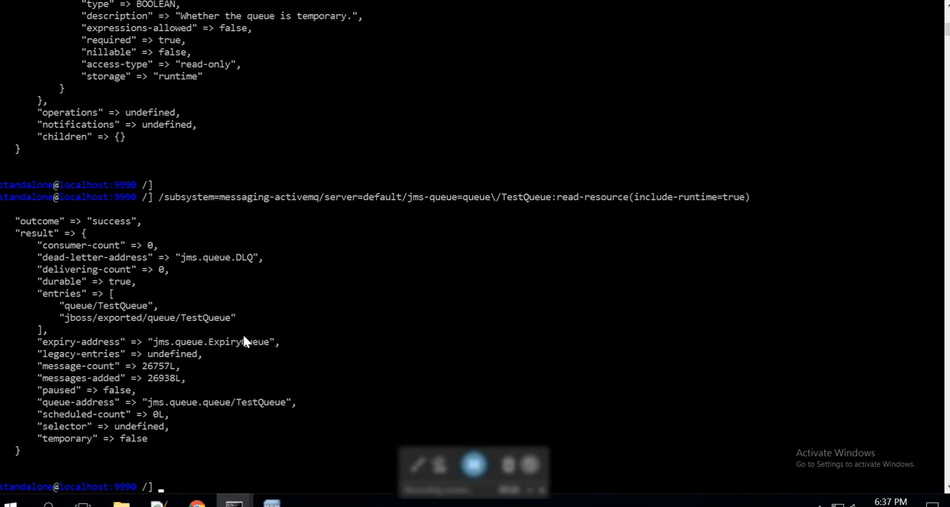
mouse_move(86, 276)
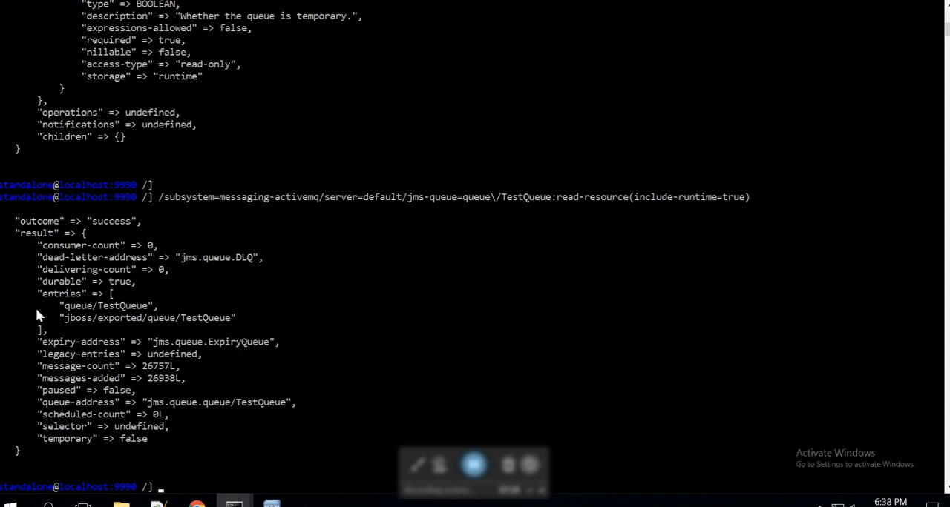
Highlight TestQueue's message-count 26757 and messages-added lines, then head to the MDM Hub Console.
double_click(62, 366)
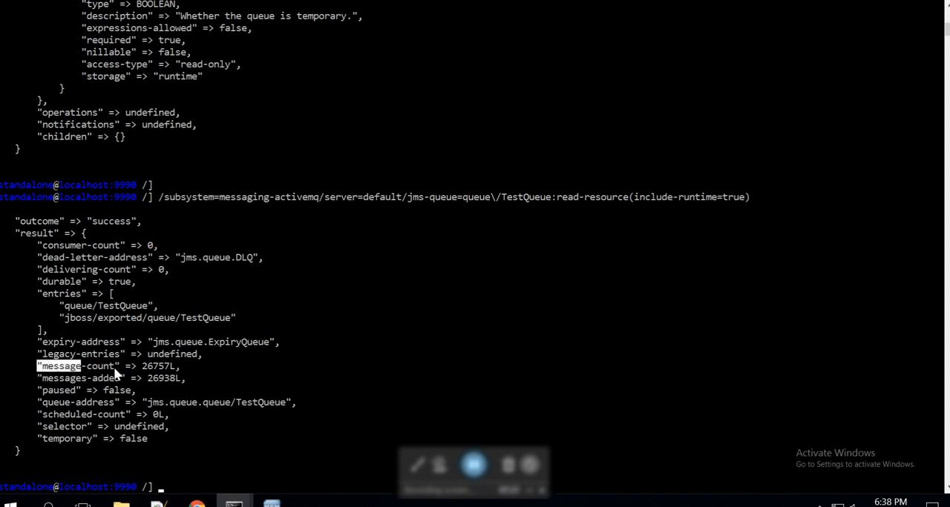
left_click_drag(41, 365, 185, 376)
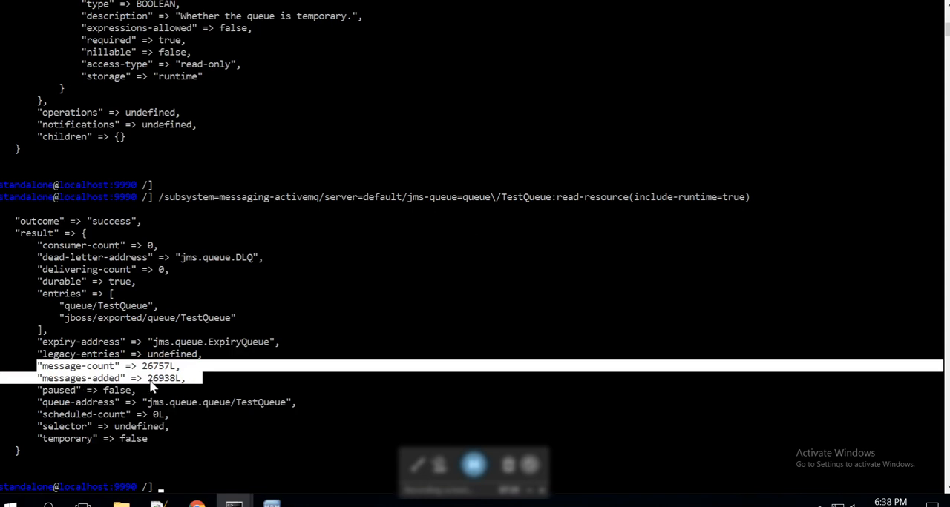
mouse_move(181, 389)
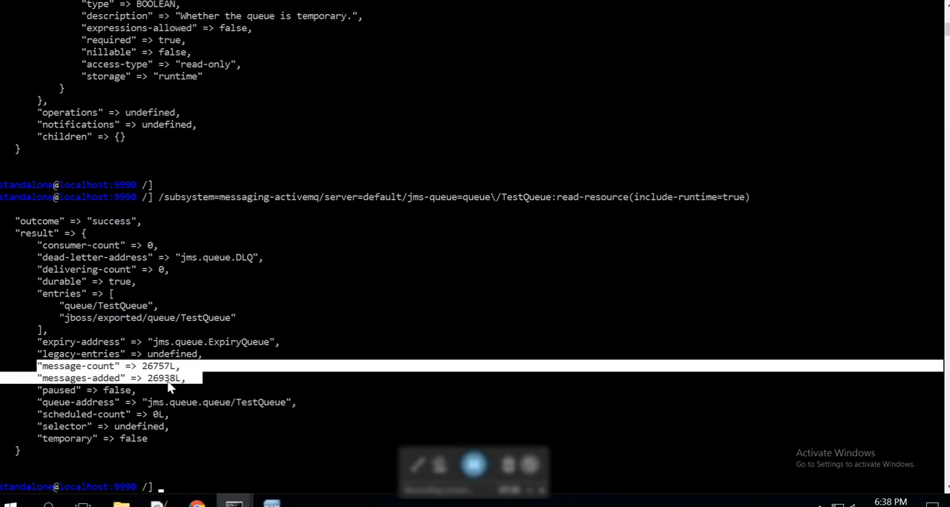
mouse_move(148, 380)
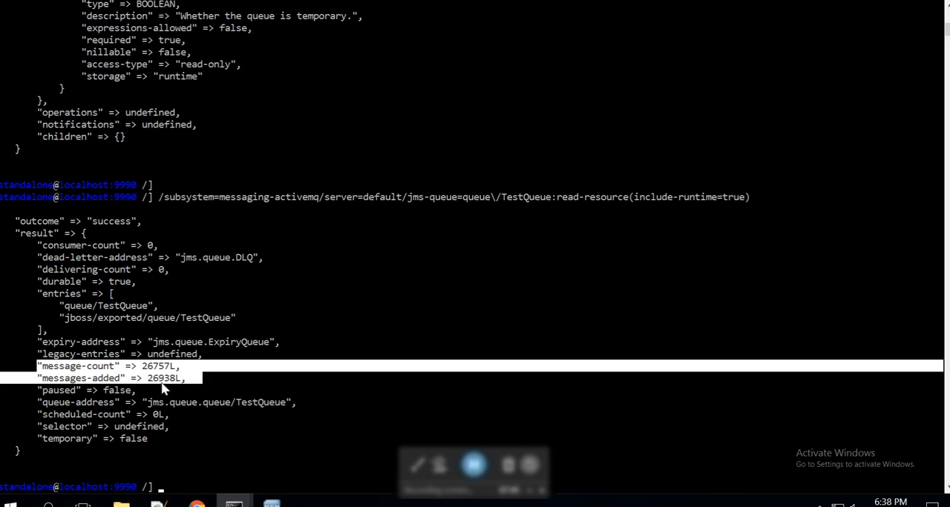
mouse_move(169, 383)
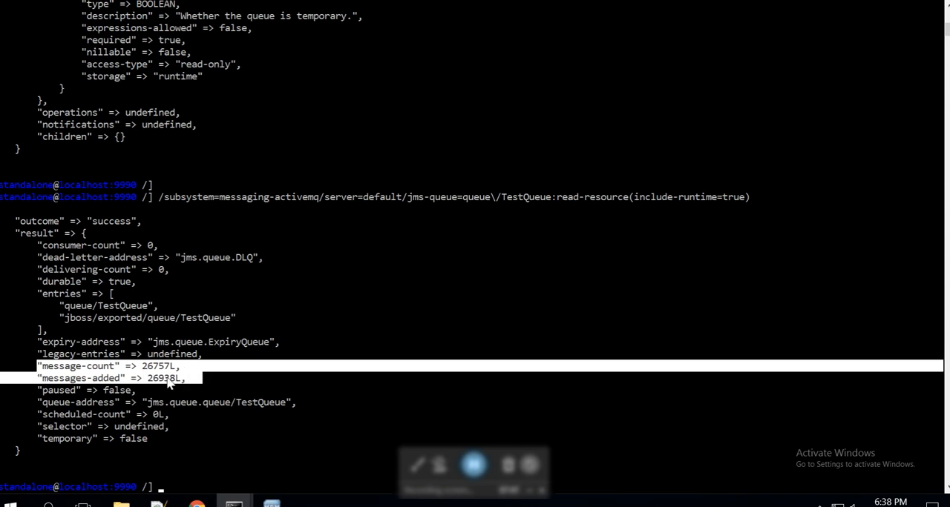
mouse_move(189, 376)
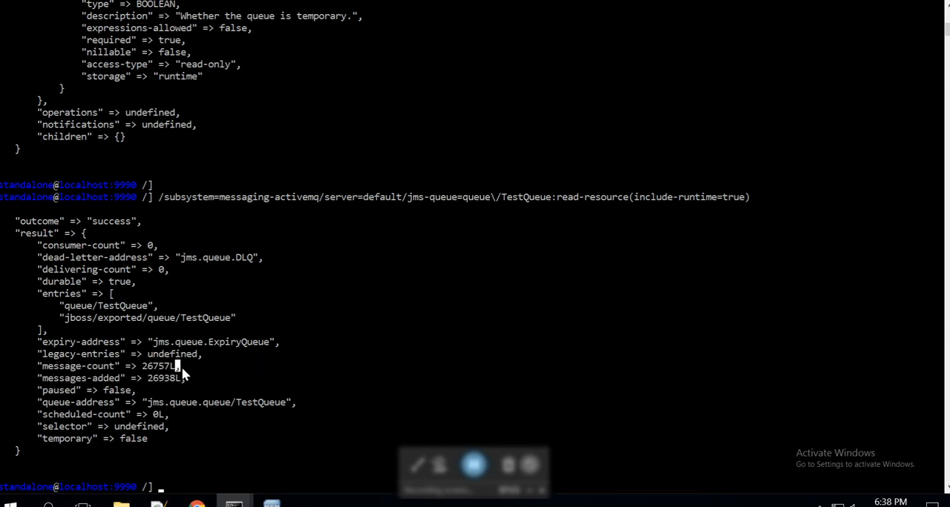
double_click(163, 365)
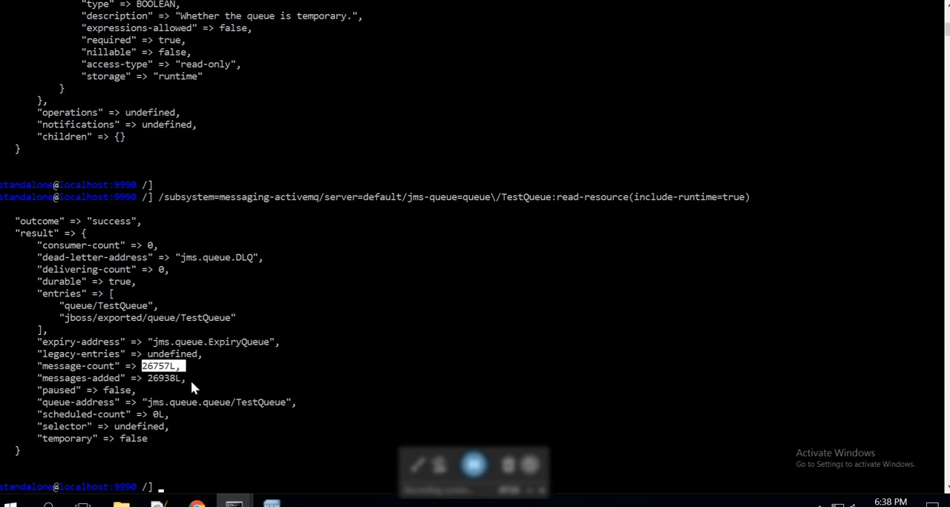
mouse_move(274, 473)
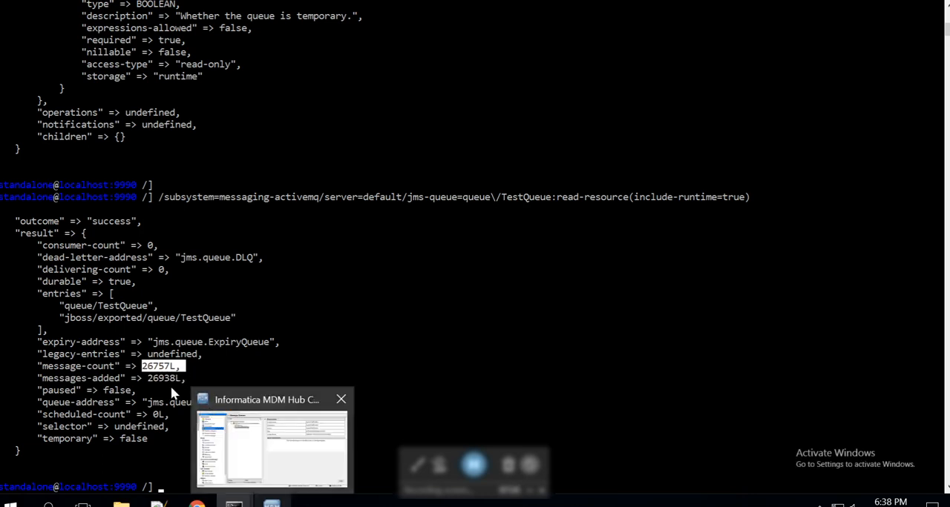
left_click(342, 399)
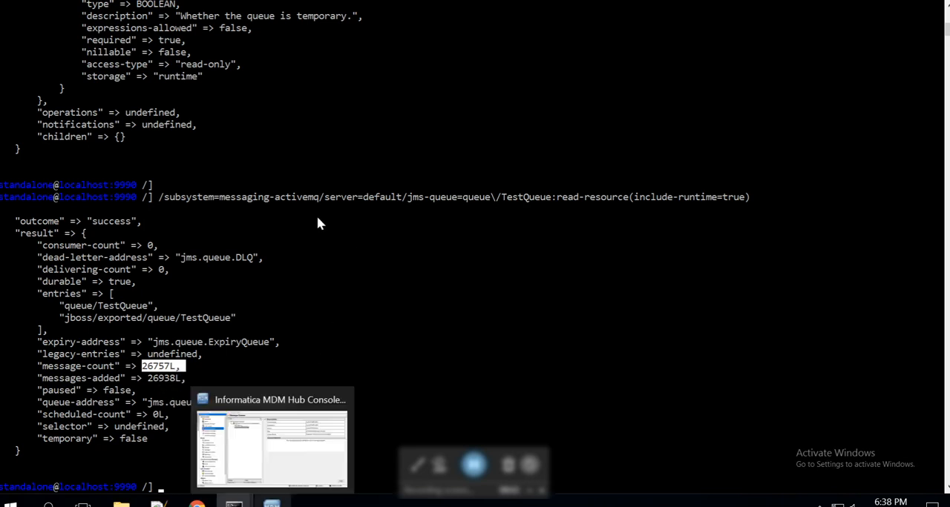
left_click(275, 431)
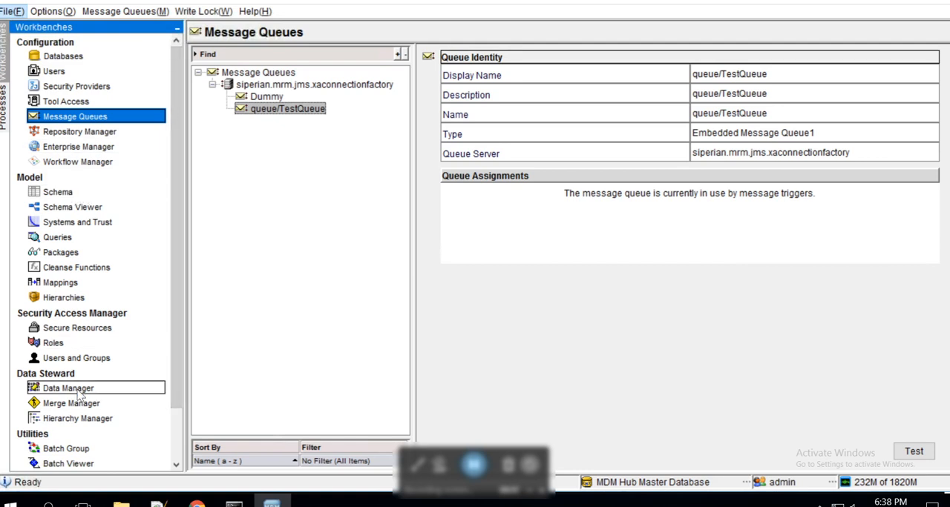
mouse_move(109, 374)
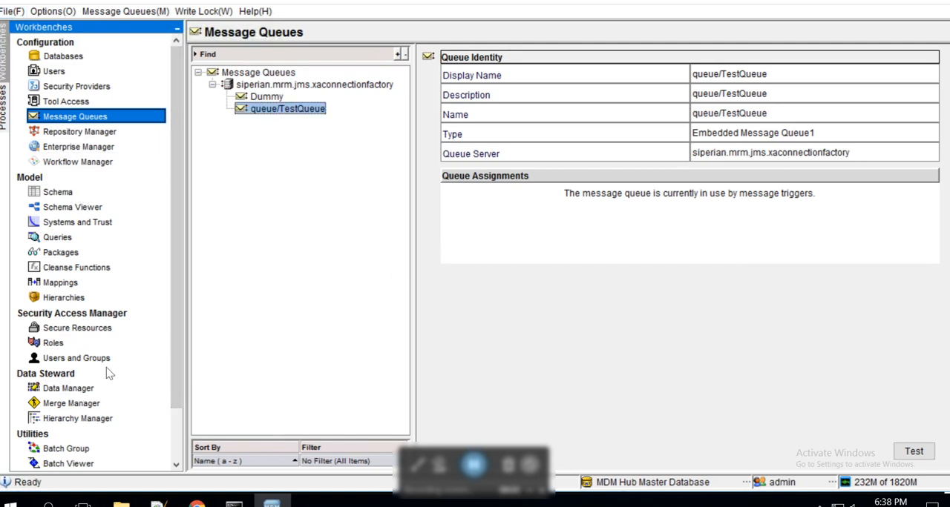
left_click(66, 389)
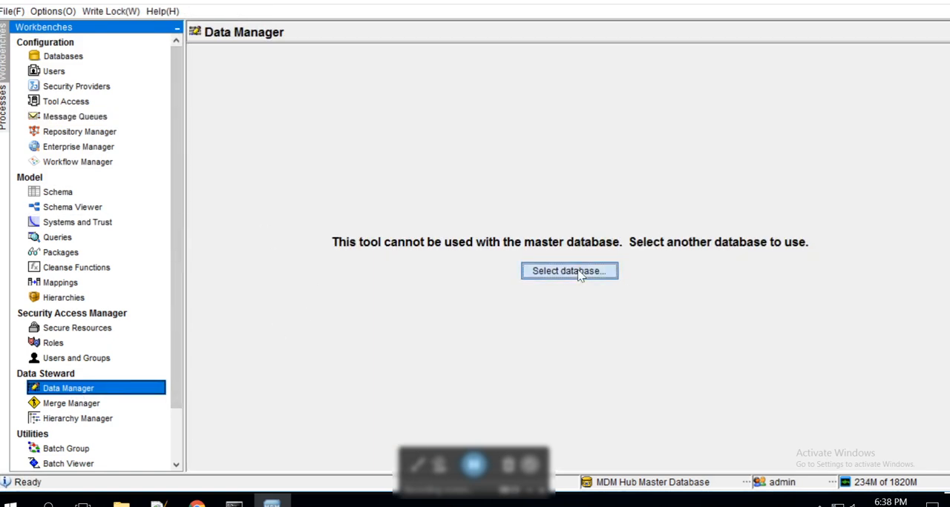
left_click(570, 271)
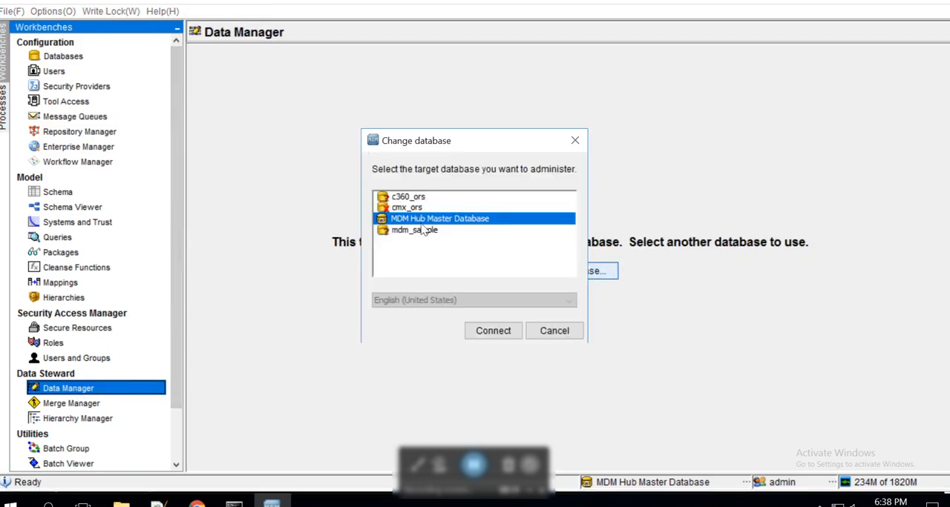
left_click(414, 230)
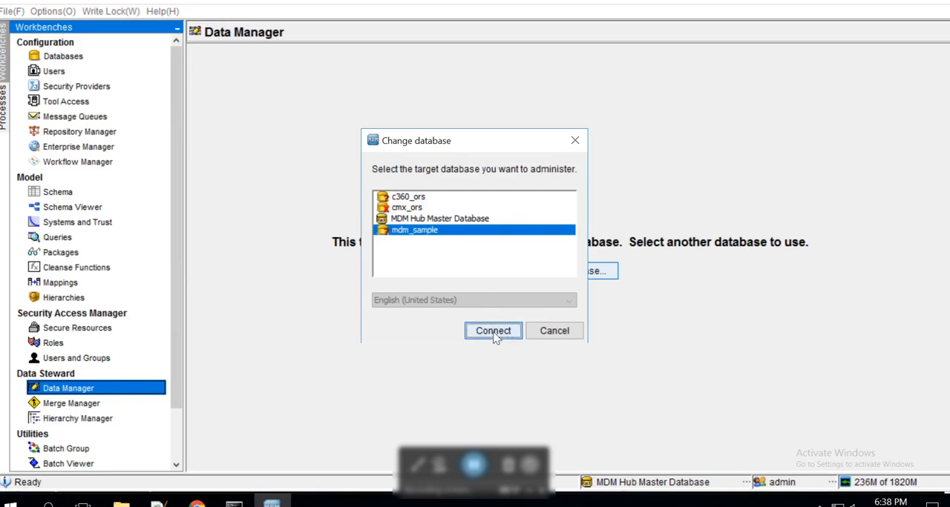
left_click(492, 330)
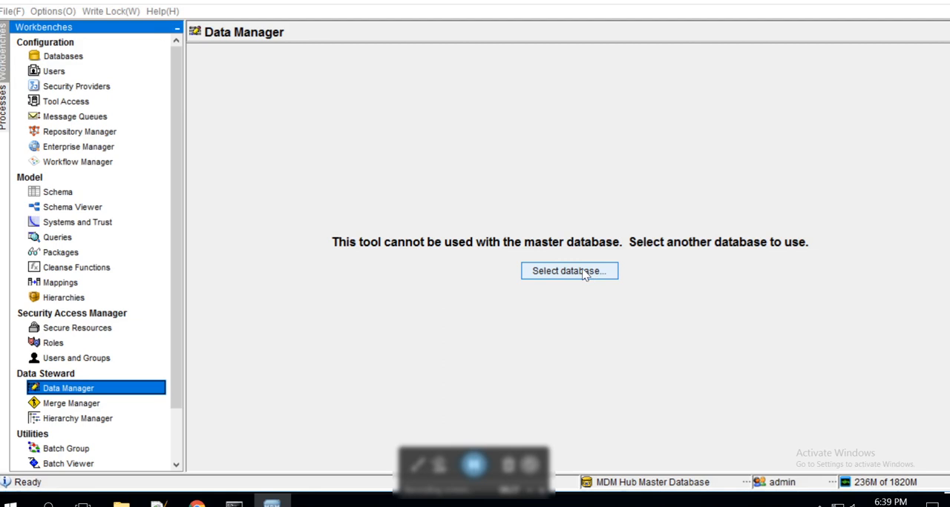
mouse_move(317, 300)
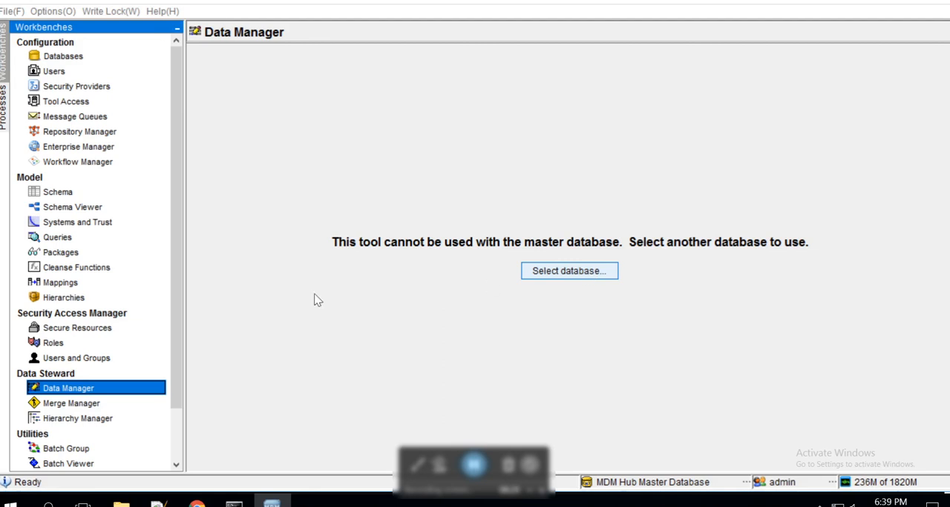
mouse_move(95, 122)
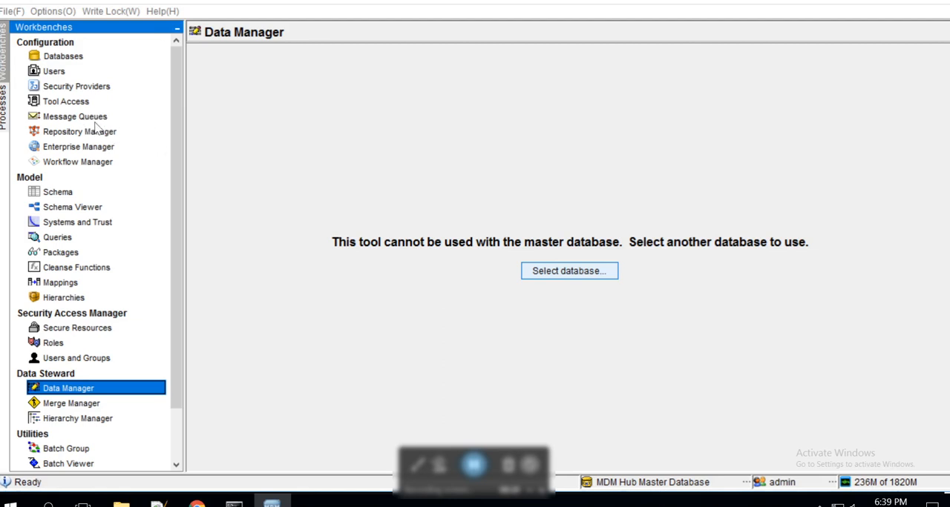
mouse_move(308, 326)
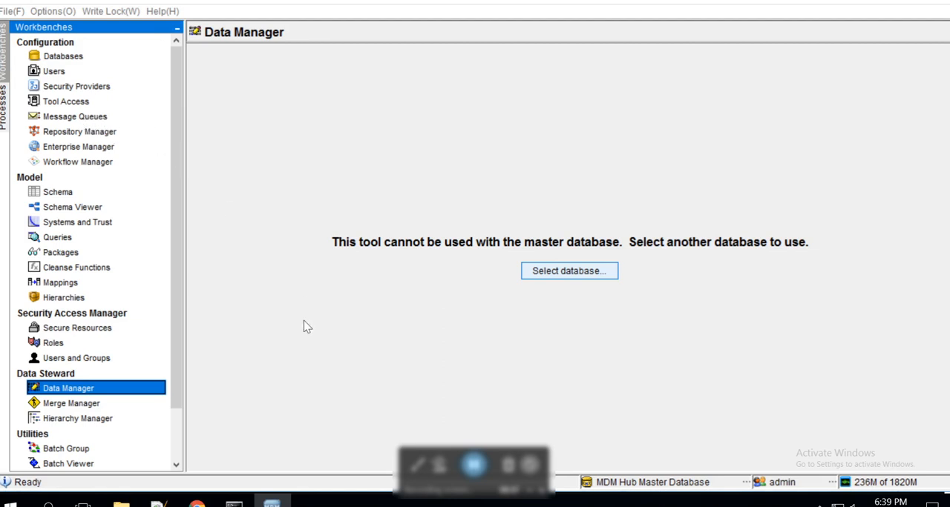
mouse_move(208, 294)
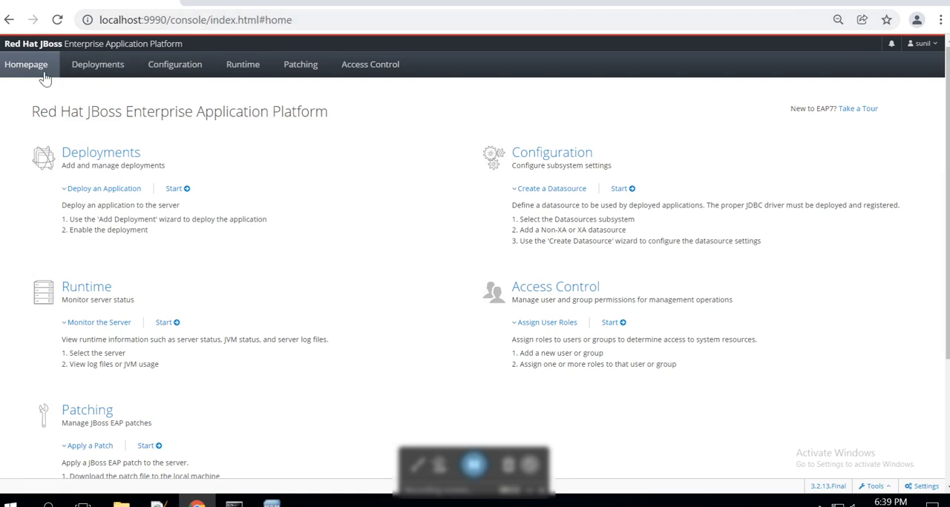
Show queue/TestQueue statistics under Runtime Messaging default and highlight the 26757 message count.
left_click(243, 64)
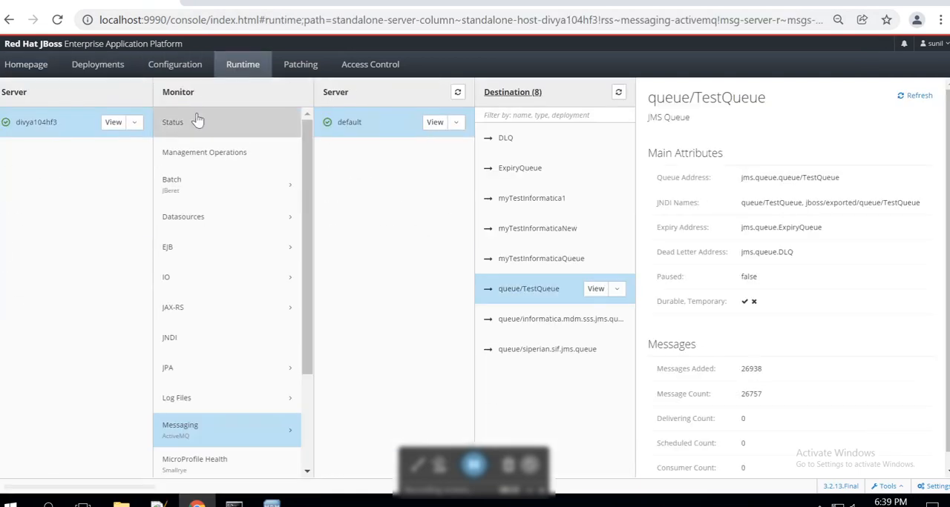
mouse_move(218, 433)
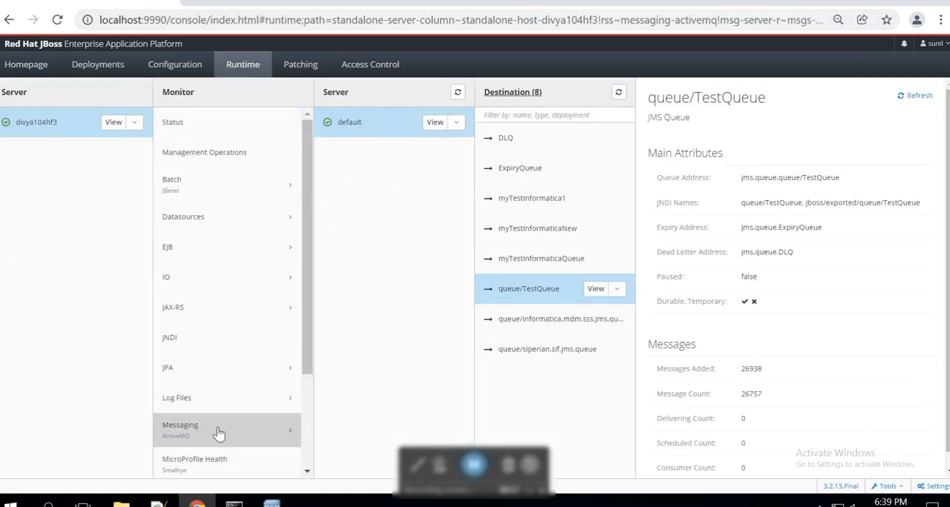
mouse_move(221, 448)
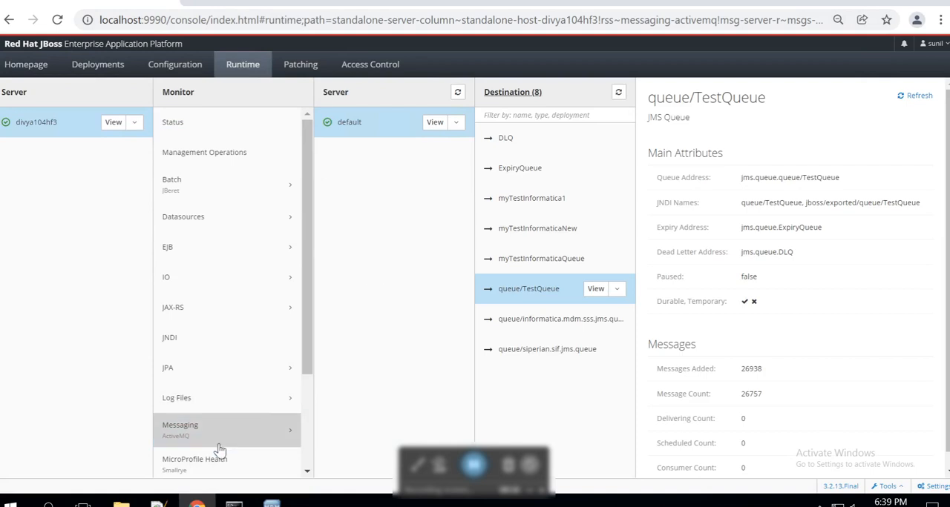
left_click(349, 121)
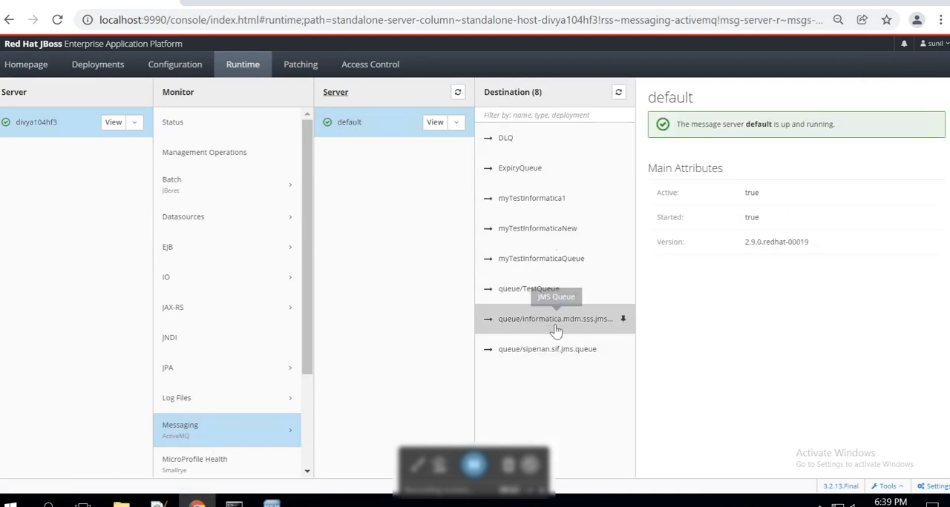
mouse_move(546, 290)
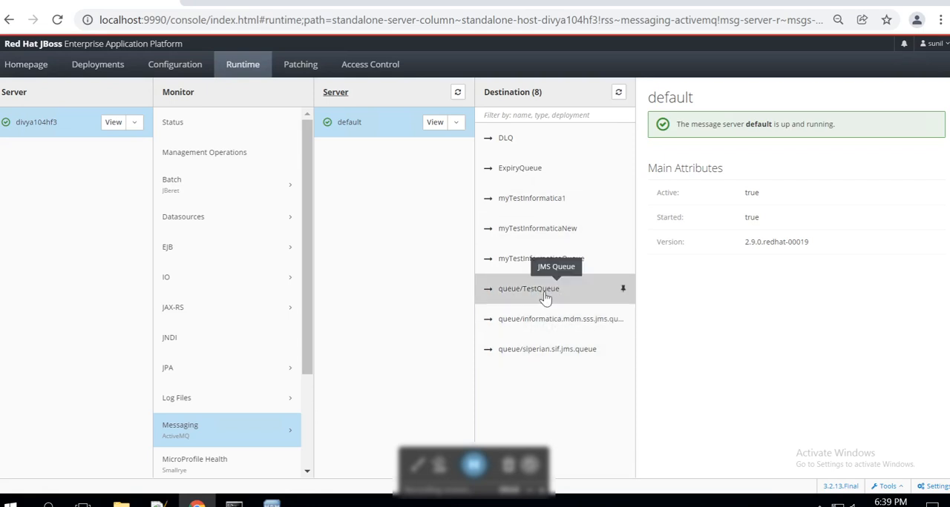
left_click(528, 288)
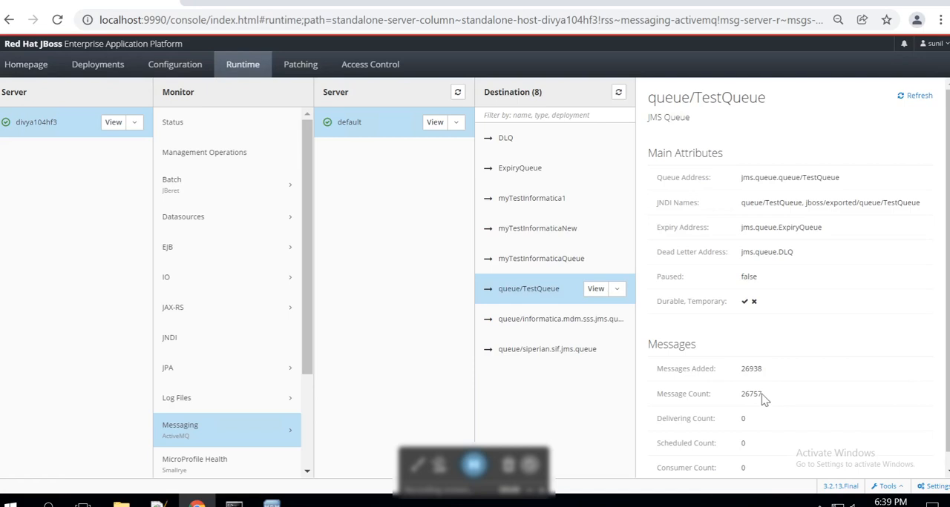
double_click(750, 368)
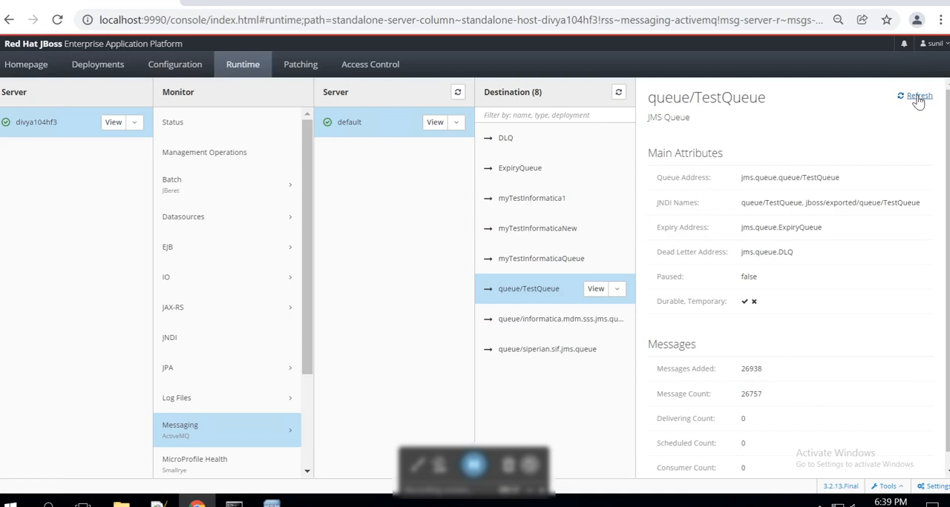
mouse_move(282, 454)
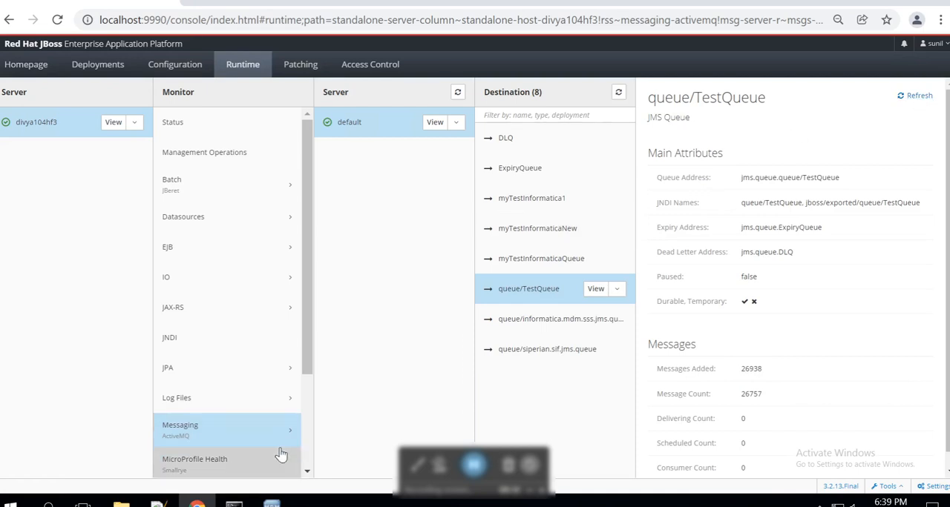
mouse_move(267, 479)
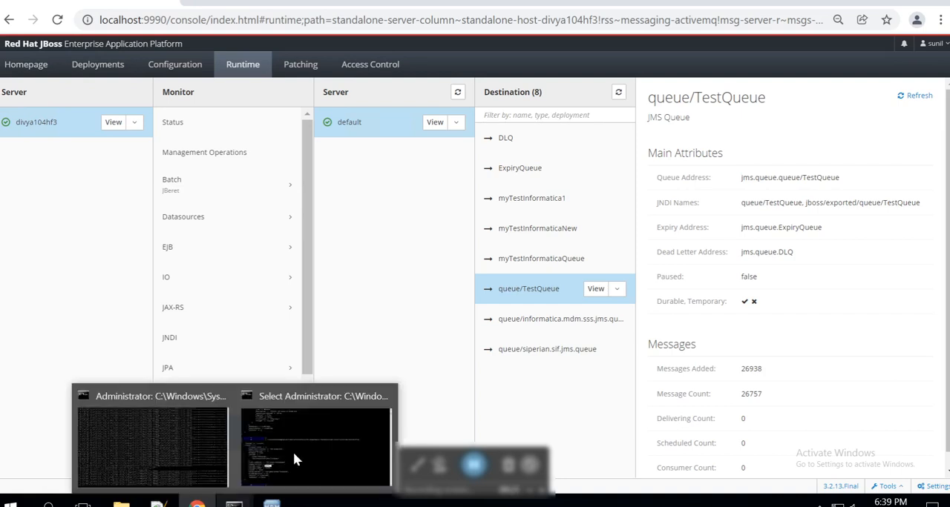
Bring the MDM Hub Console's Data Manager screen back to the front.
left_click(313, 457)
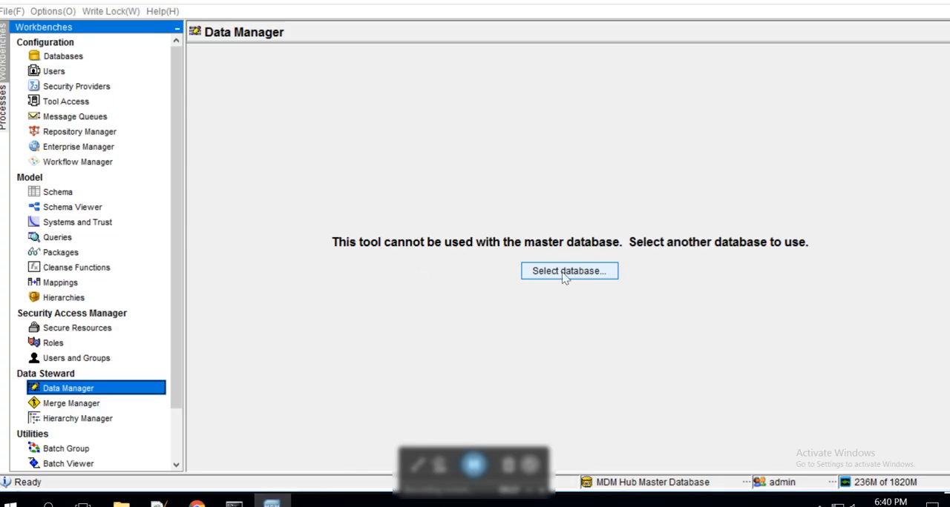
mouse_move(83, 345)
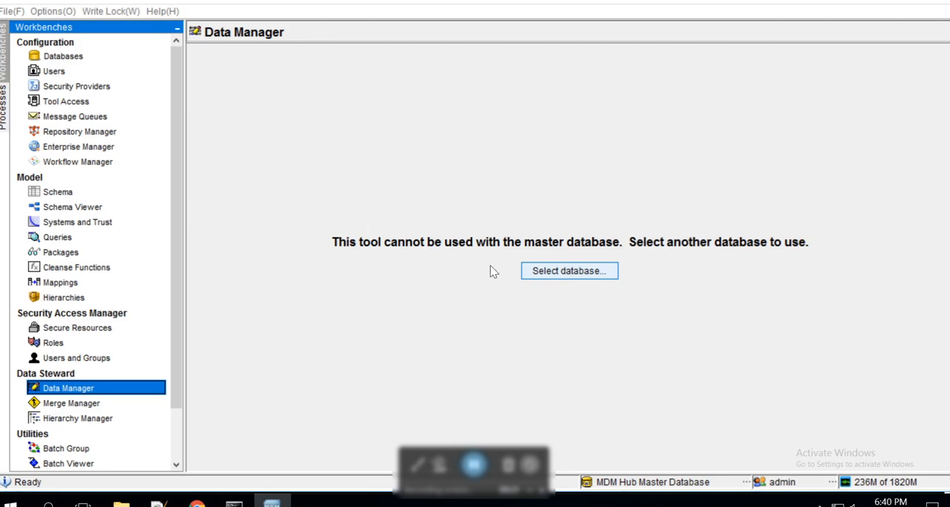
Connect Message Queues to the master database and place a test message on queue/TestQueue.
left_click(59, 192)
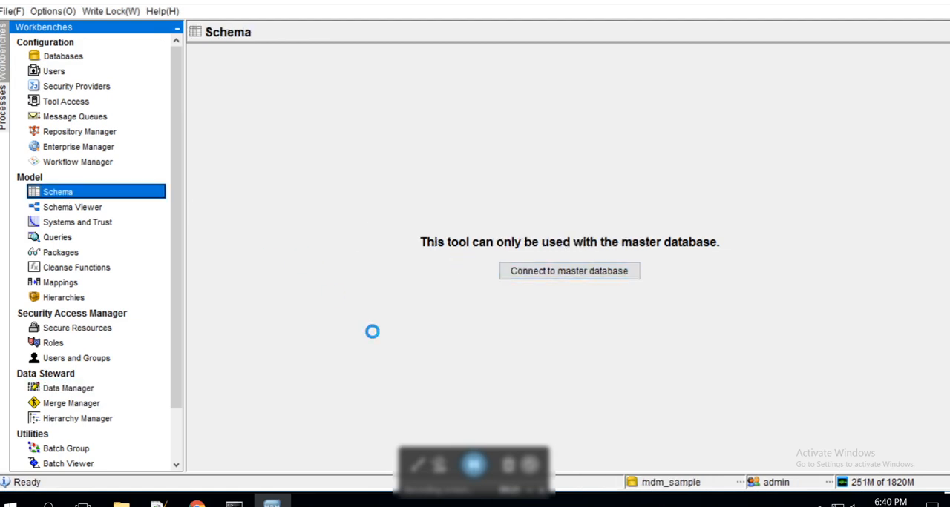
left_click(570, 270)
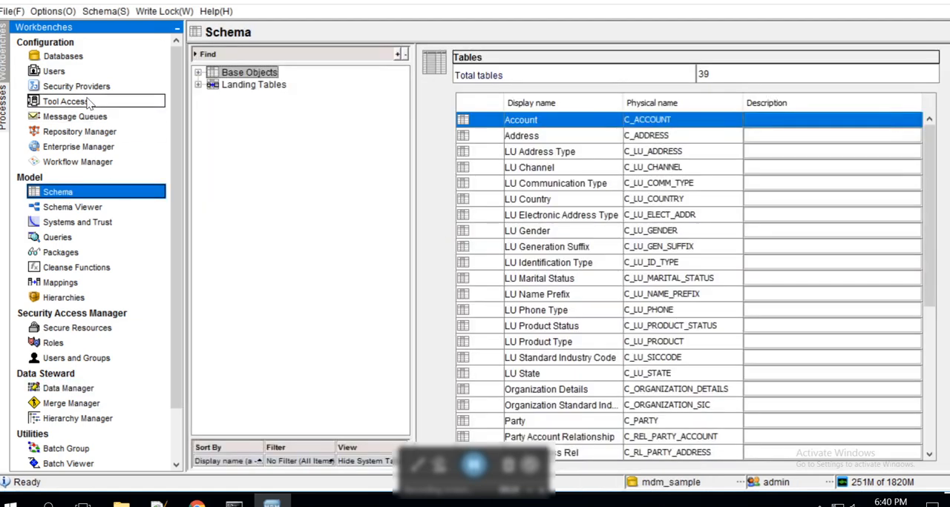
left_click(74, 115)
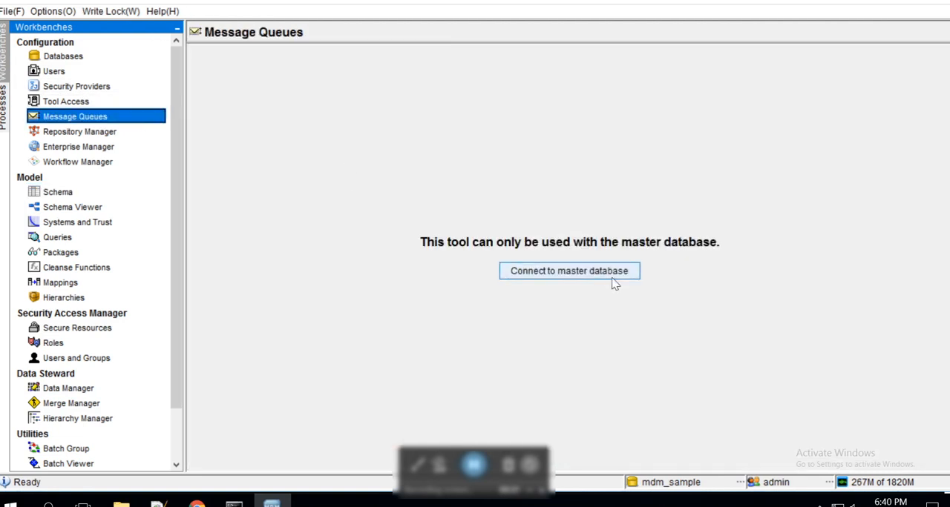
left_click(567, 270)
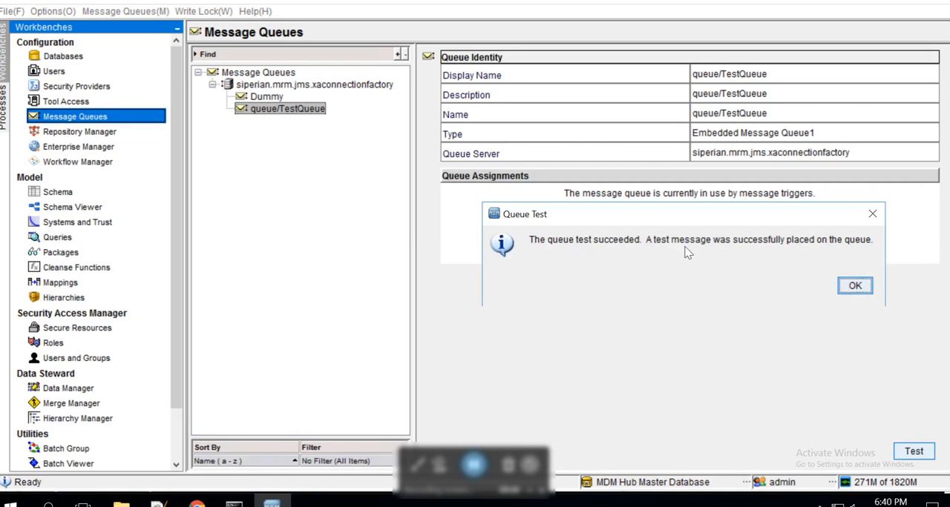
left_click(854, 285)
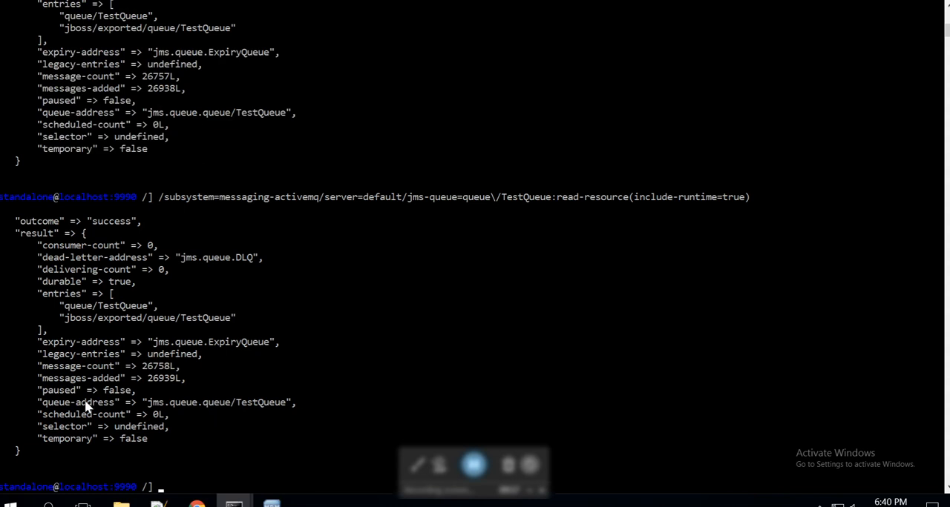
Highlight TestQueue's messages-added value 26939 in the read-resource output.
double_click(160, 377)
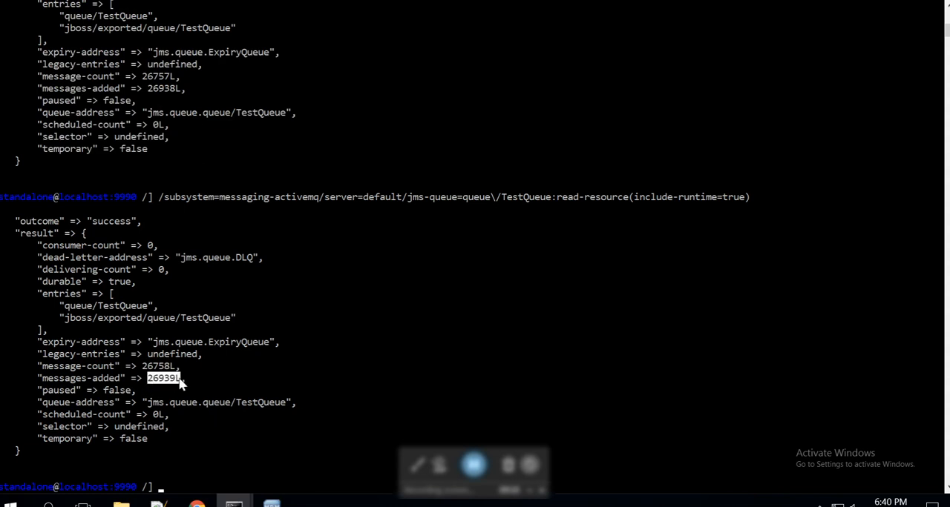
mouse_move(170, 52)
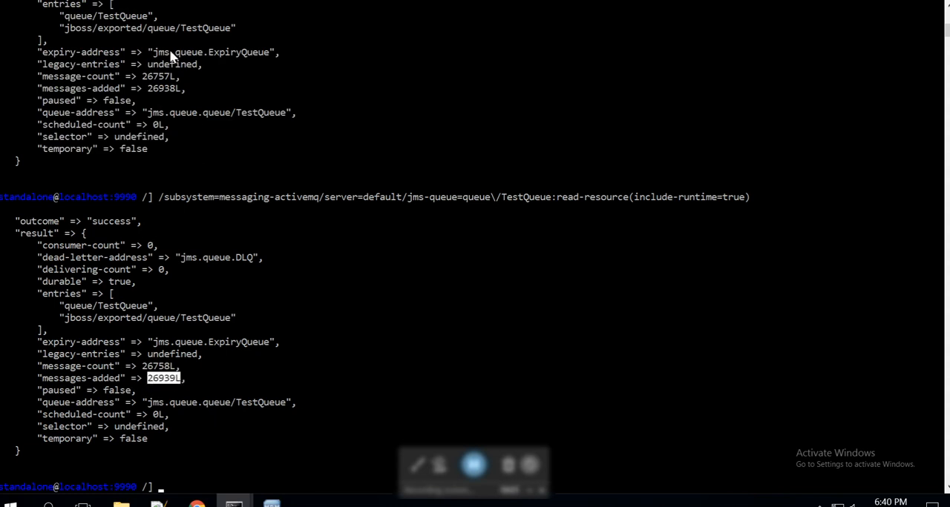
mouse_move(125, 380)
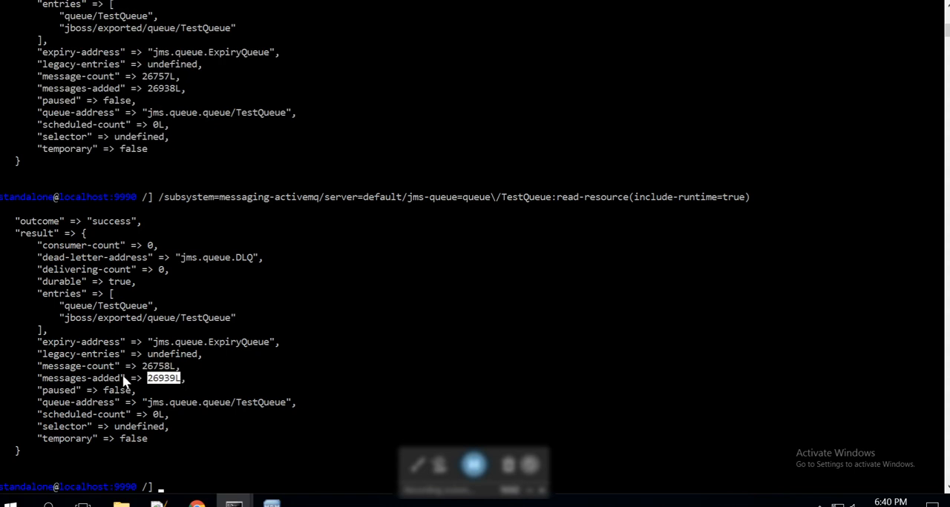
mouse_move(175, 353)
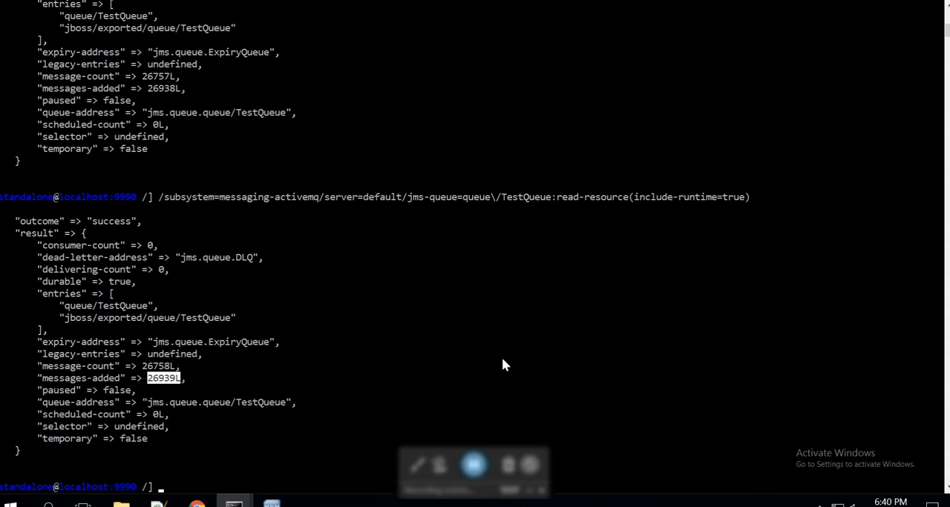
mouse_move(482, 237)
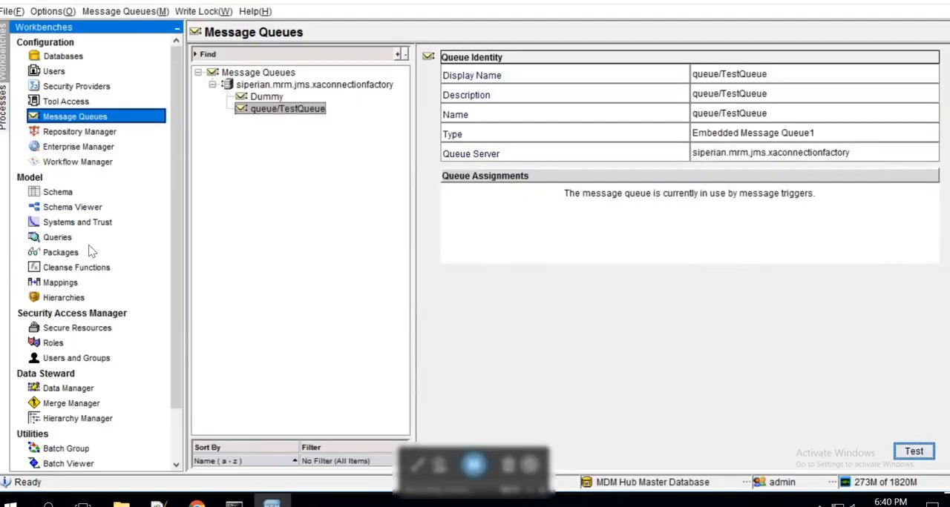
left_click(59, 388)
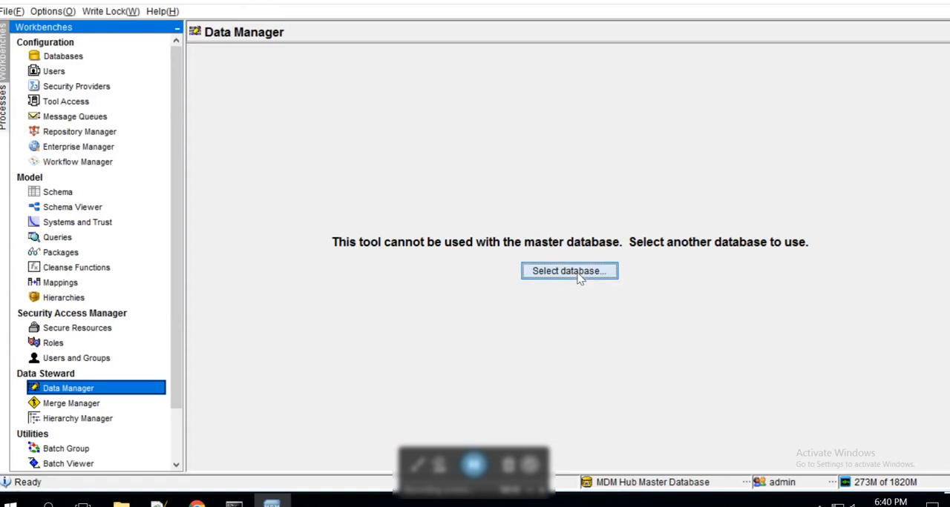
left_click(570, 270)
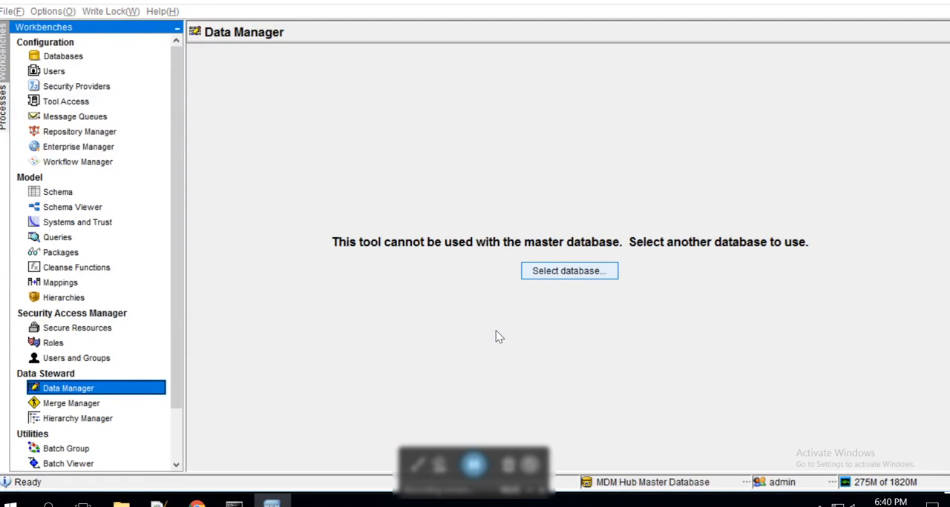
mouse_move(555, 223)
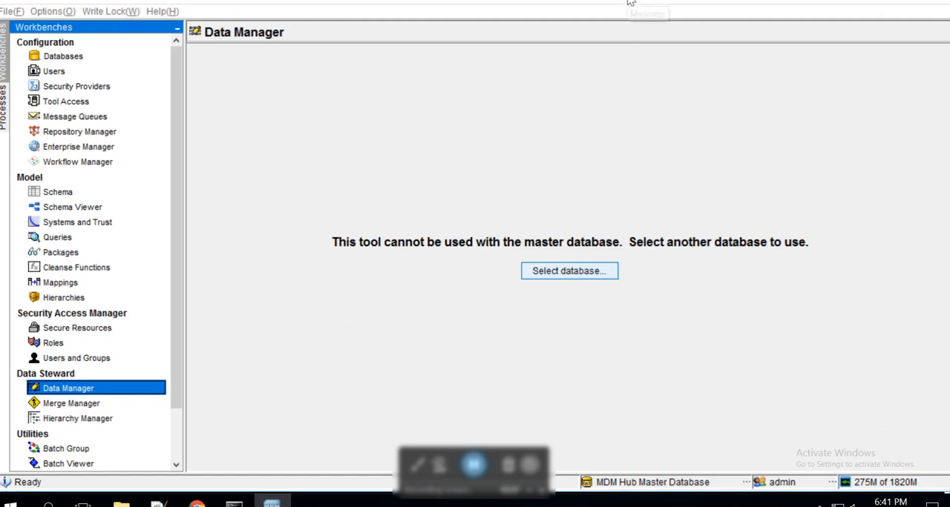
mouse_move(631, 3)
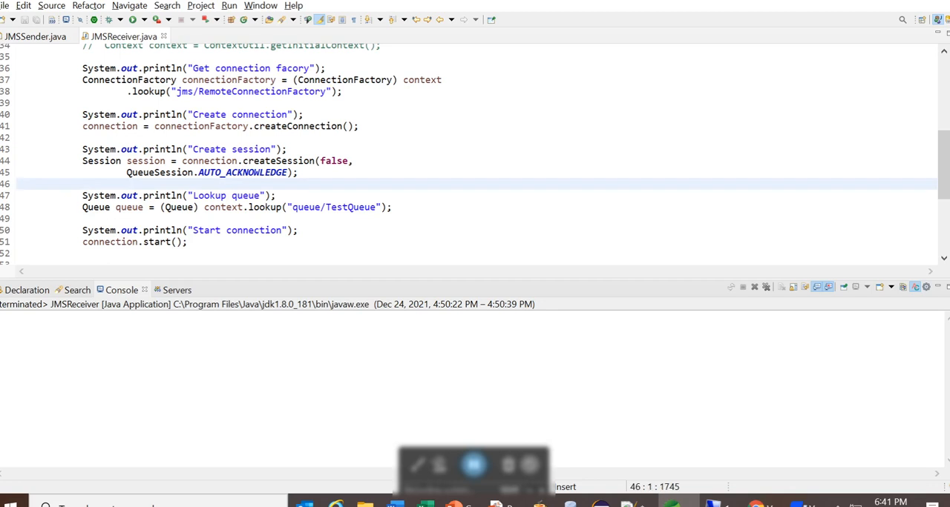
mouse_move(34, 35)
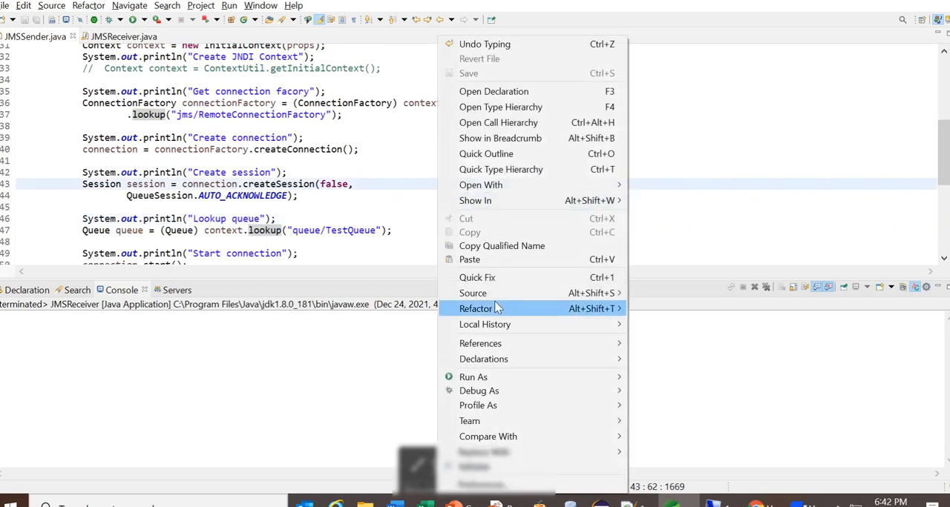
mouse_move(473, 376)
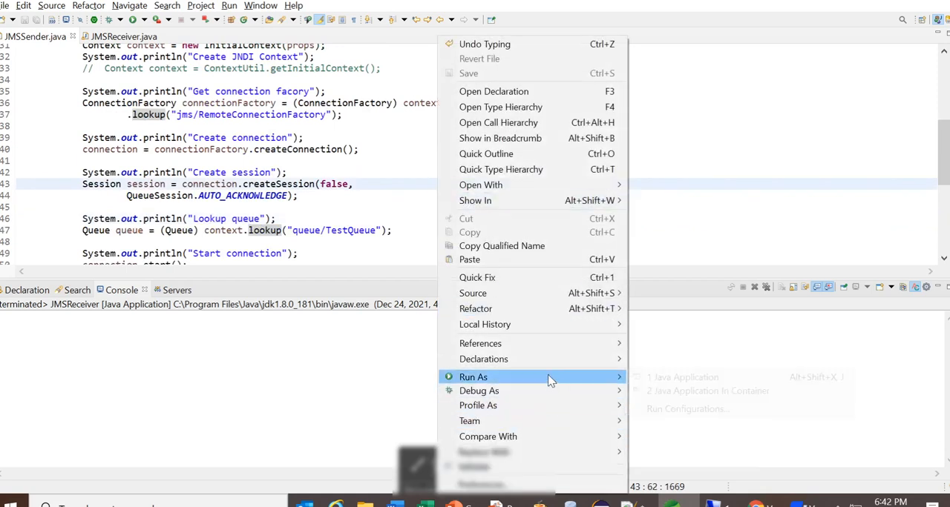
mouse_move(549, 377)
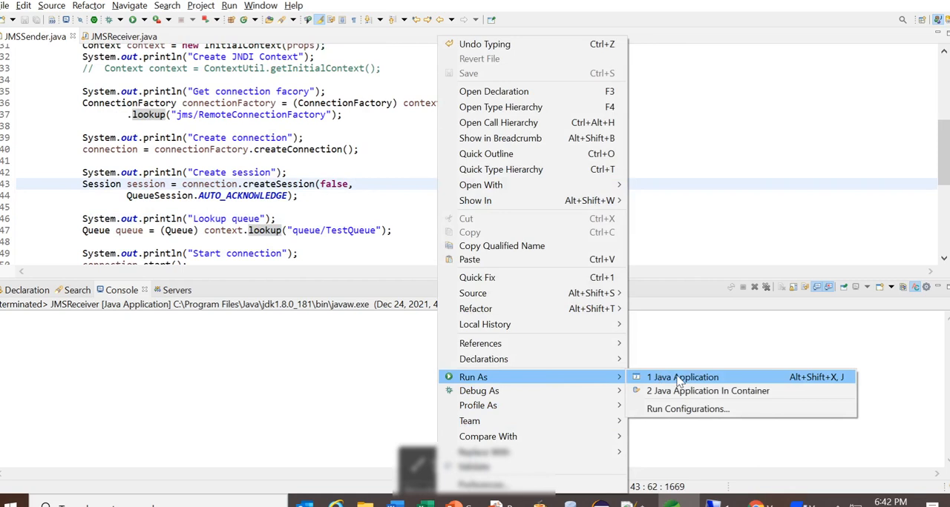
Run JMSSender as a Java Application, sending hello world messages to TestQueue, then switch windows.
left_click(683, 377)
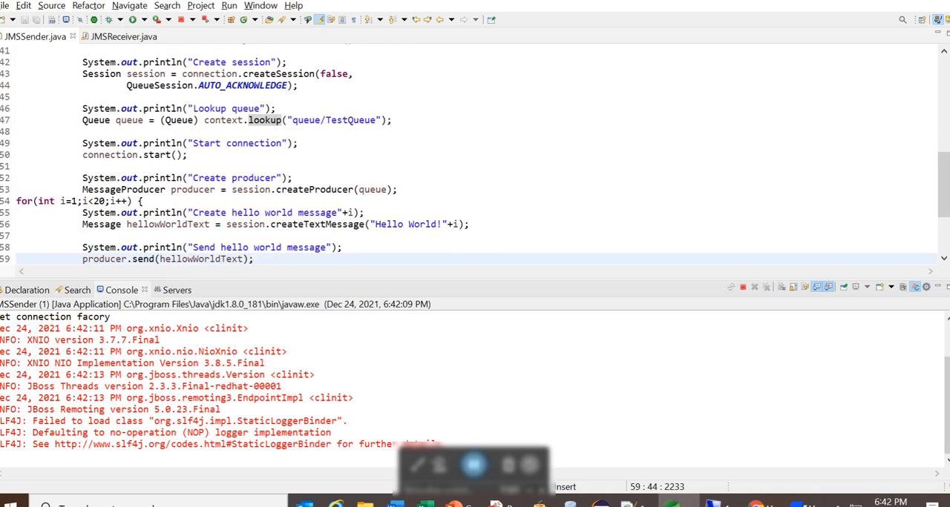
double_click(350, 120)
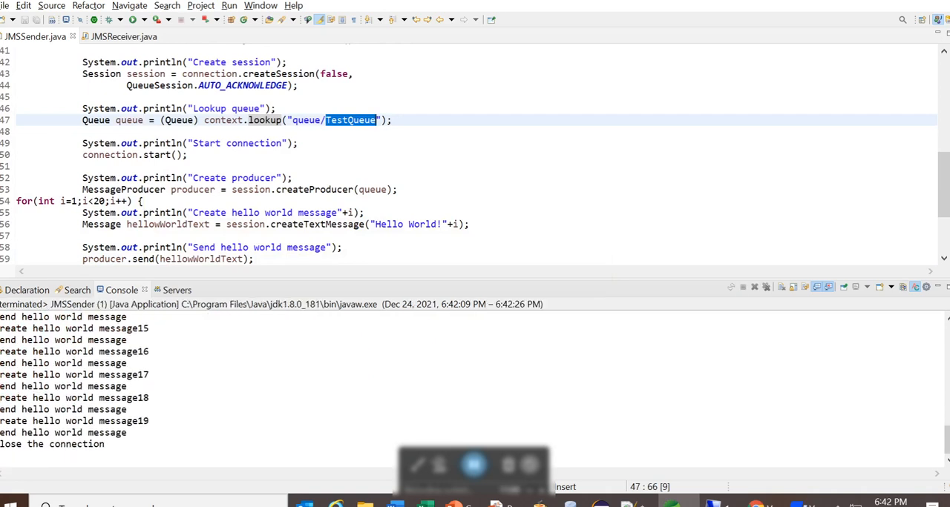
key("alt+tab")
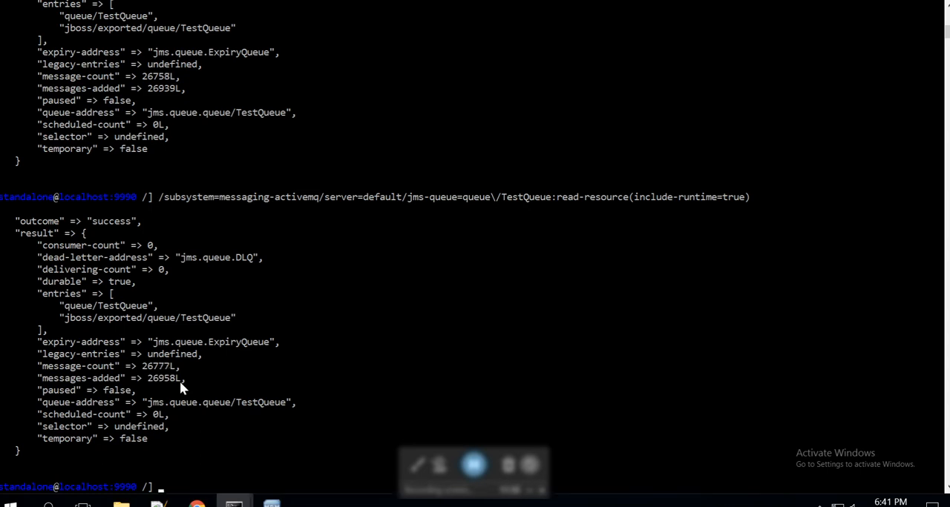
double_click(160, 379)
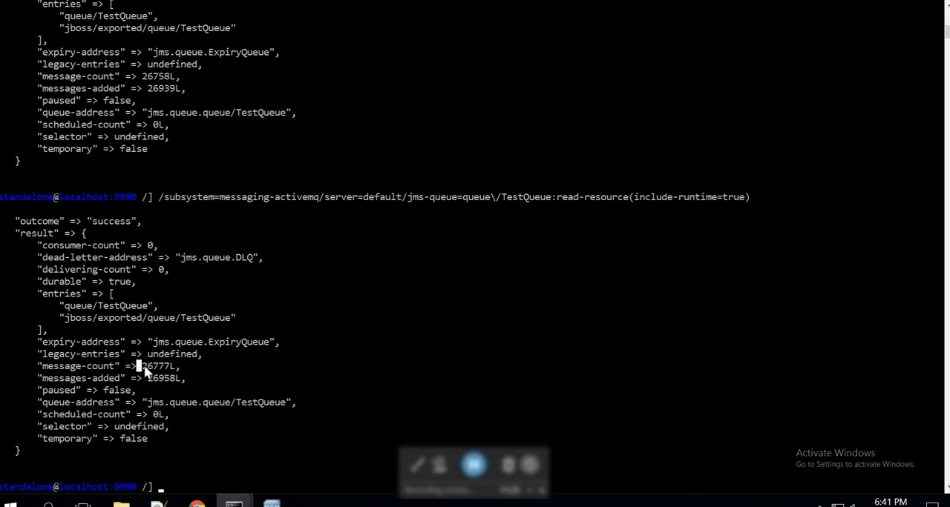
double_click(156, 365)
type("/subsystem=messaging-activemq/server=default/jms-queue=queue\\/TestQueue:read-resource(include-runtime=true)")
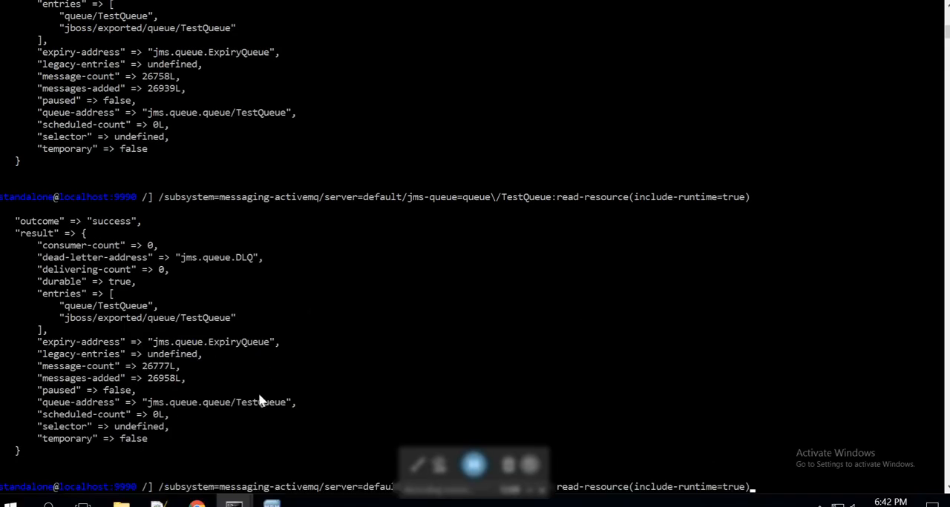
mouse_move(151, 380)
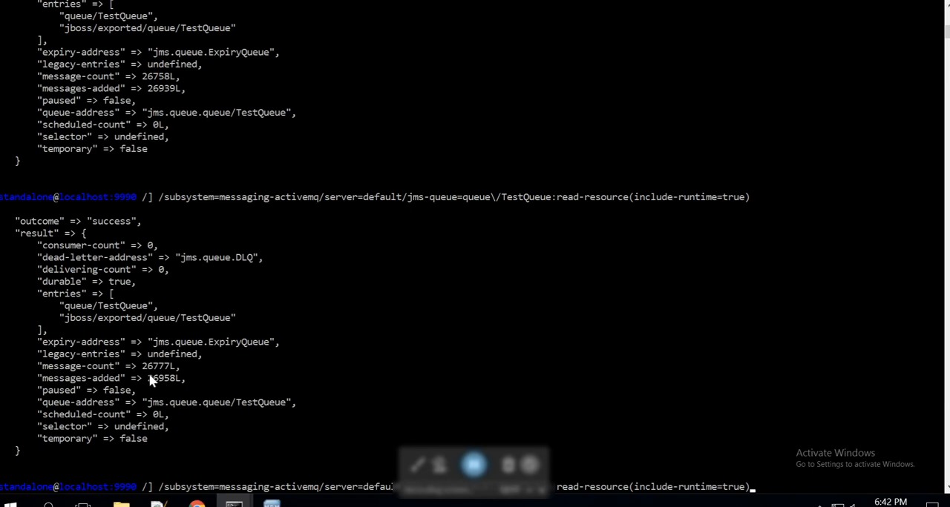
mouse_move(171, 371)
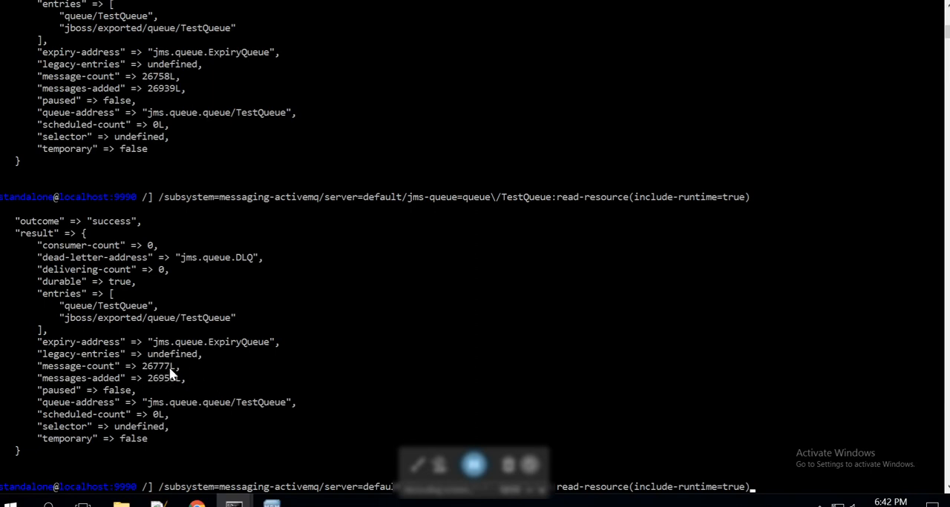
mouse_move(178, 374)
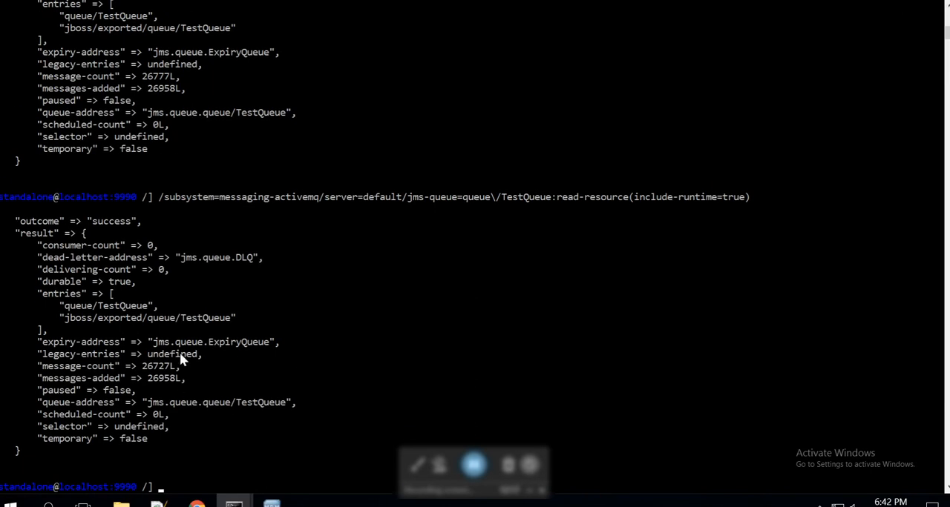
Highlight TestQueue's dropped message-count 26727L after rerunning read-resource.
double_click(155, 365)
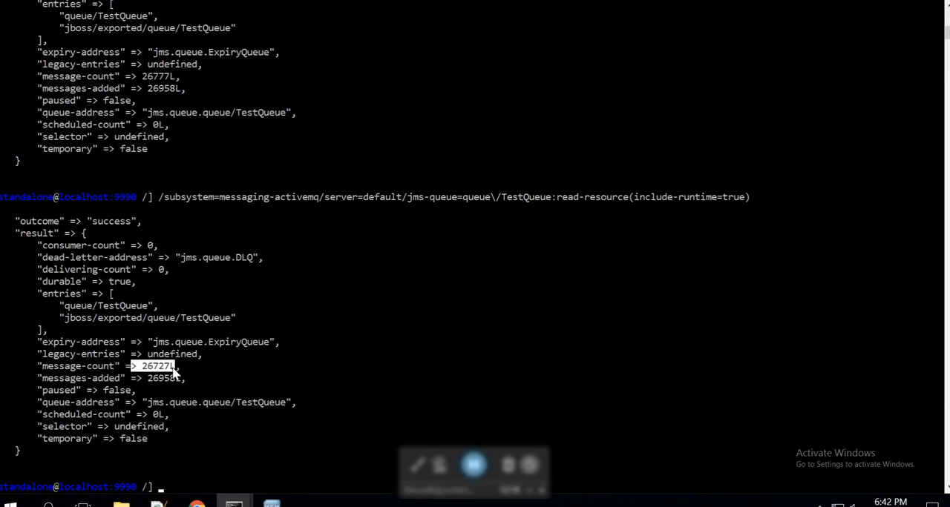
mouse_move(201, 379)
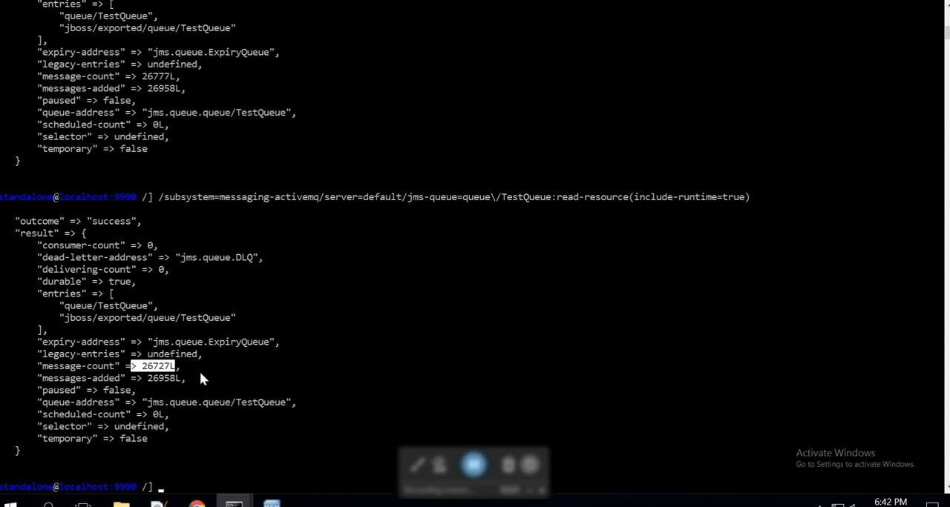
mouse_move(238, 287)
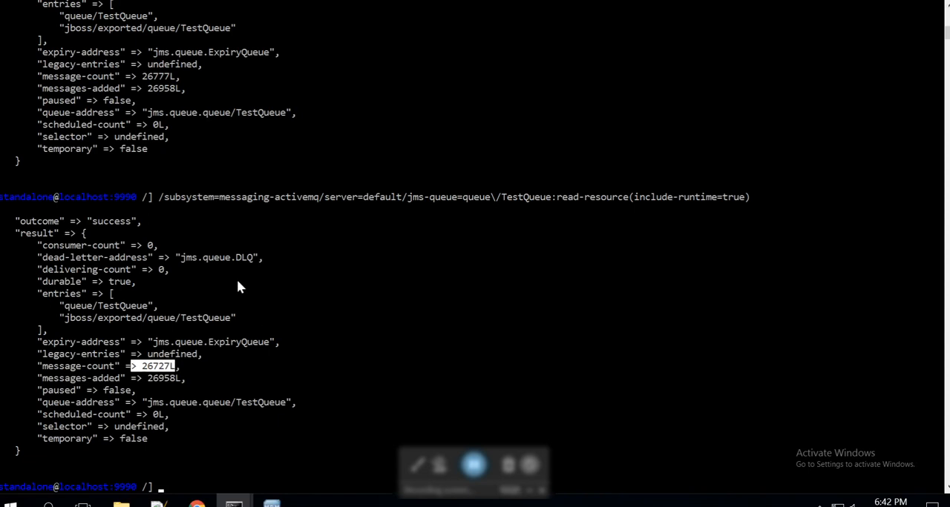
mouse_move(282, 261)
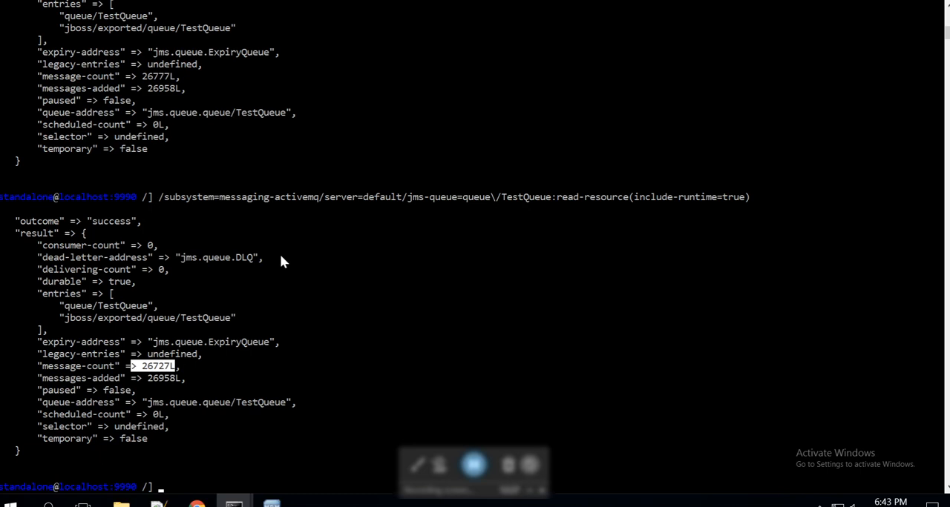
mouse_move(234, 221)
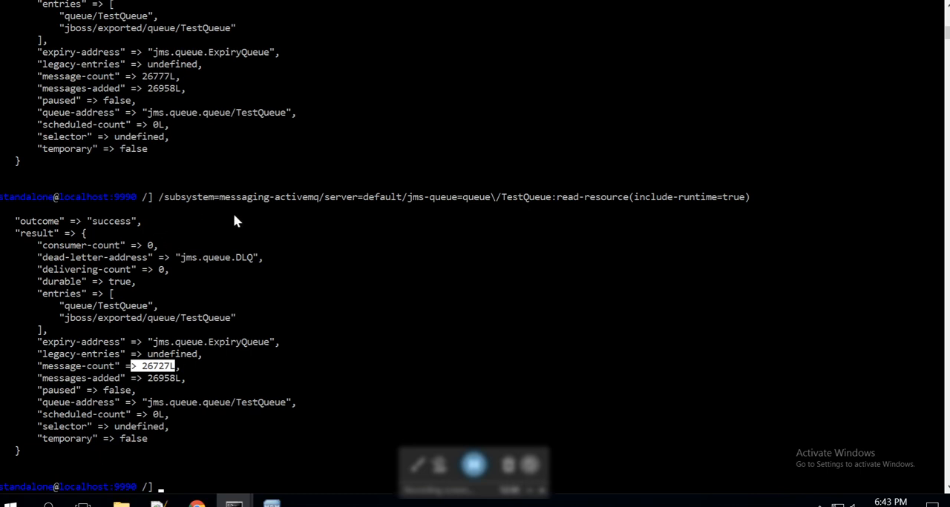
mouse_move(214, 380)
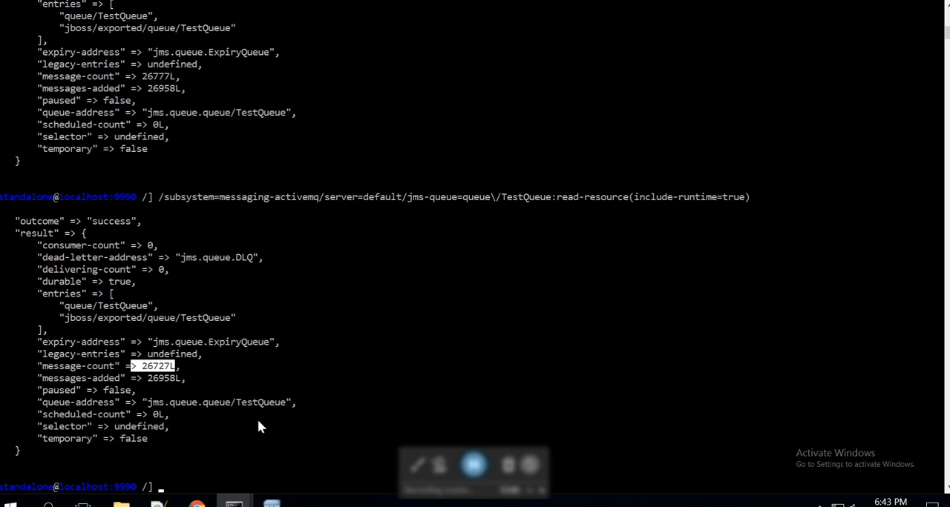
mouse_move(272, 454)
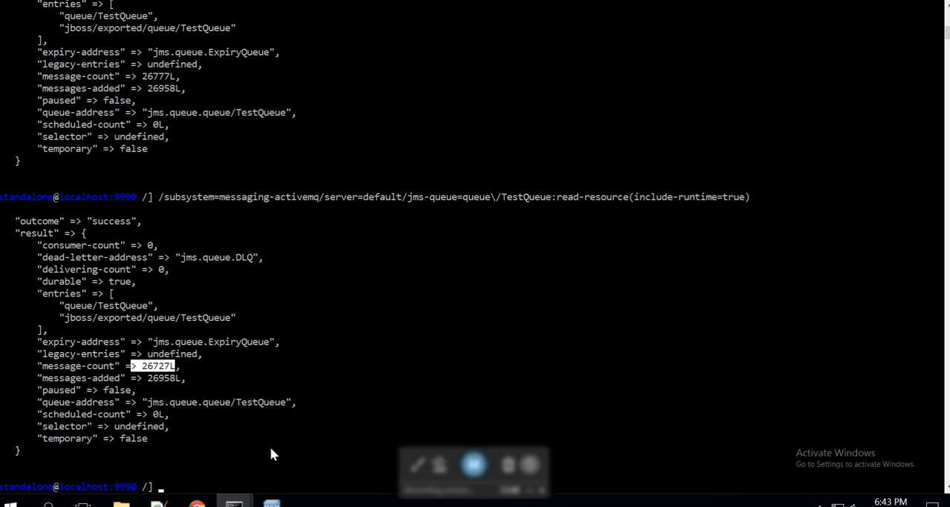
mouse_move(190, 377)
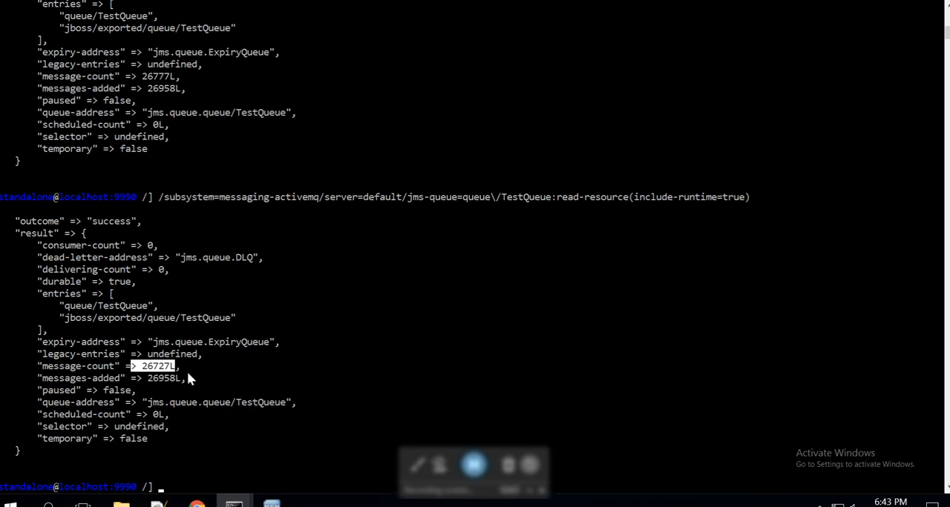
mouse_move(472, 438)
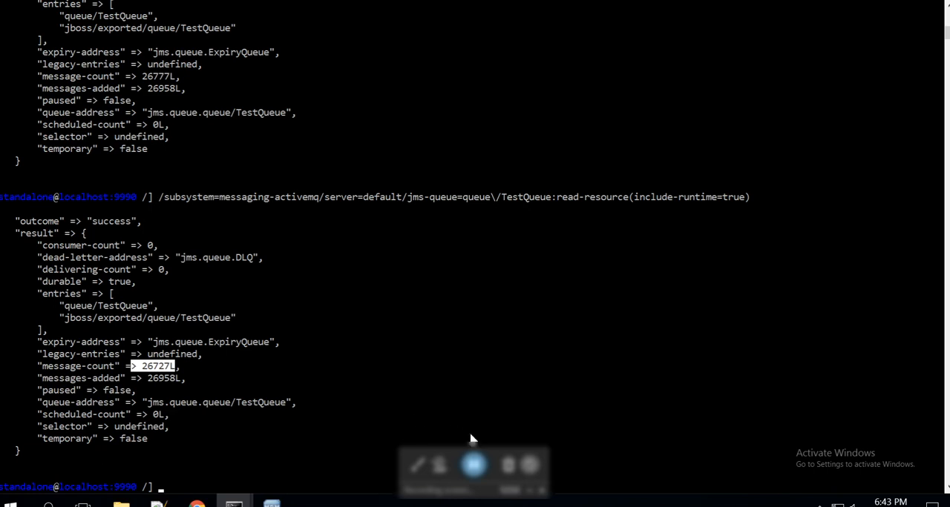
mouse_move(507, 402)
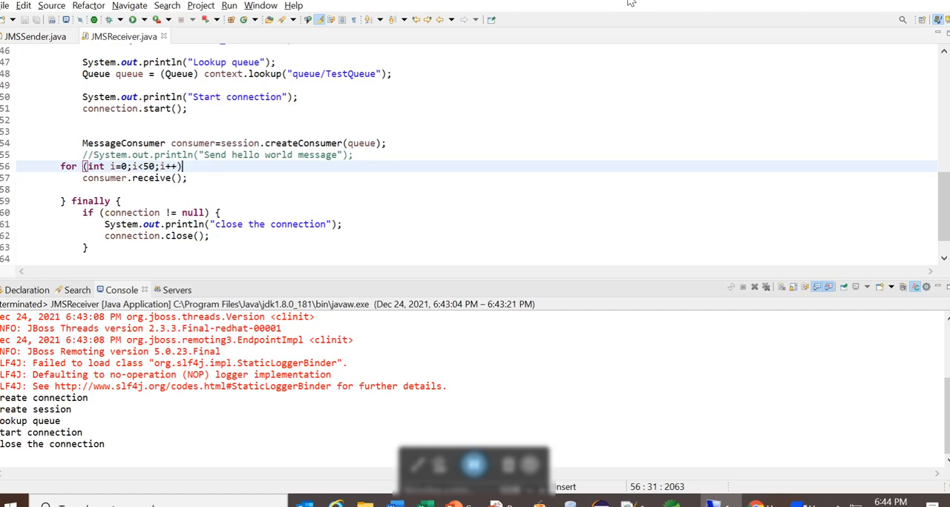
Bring up the Windows task switcher to leave Eclipse for another program.
key("alt+tab")
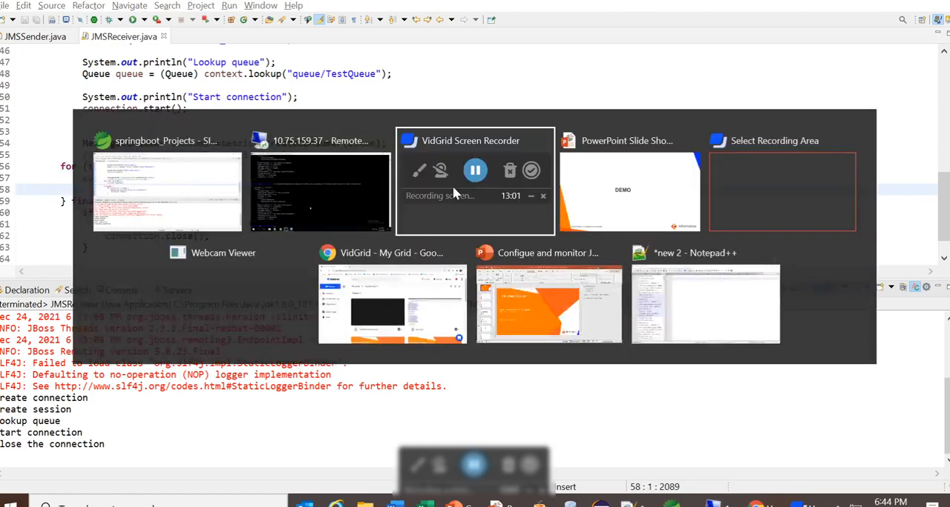